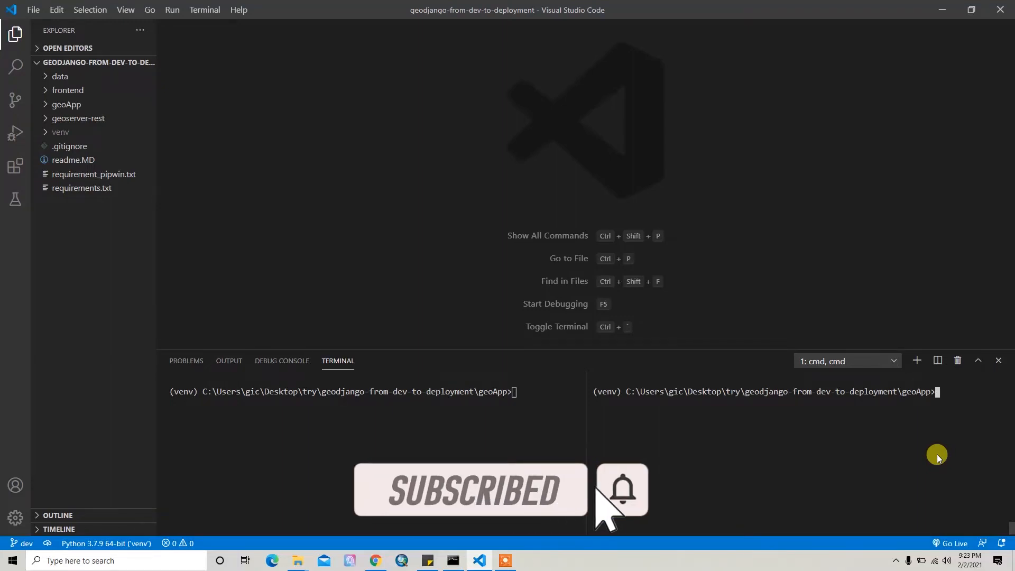
Run 'python manage.py startapp note' to create the note app.
text(python)
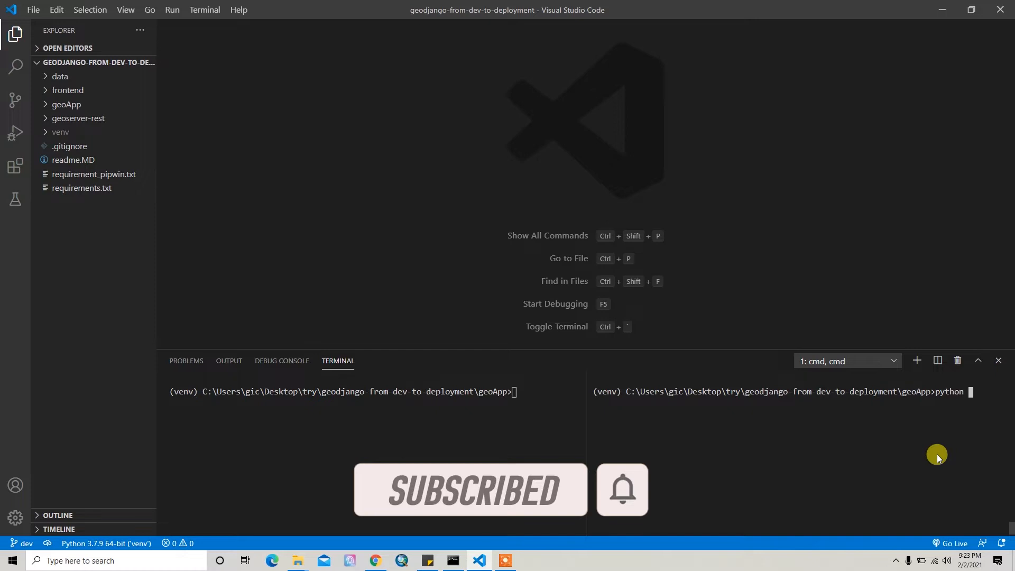
text(manage.py)
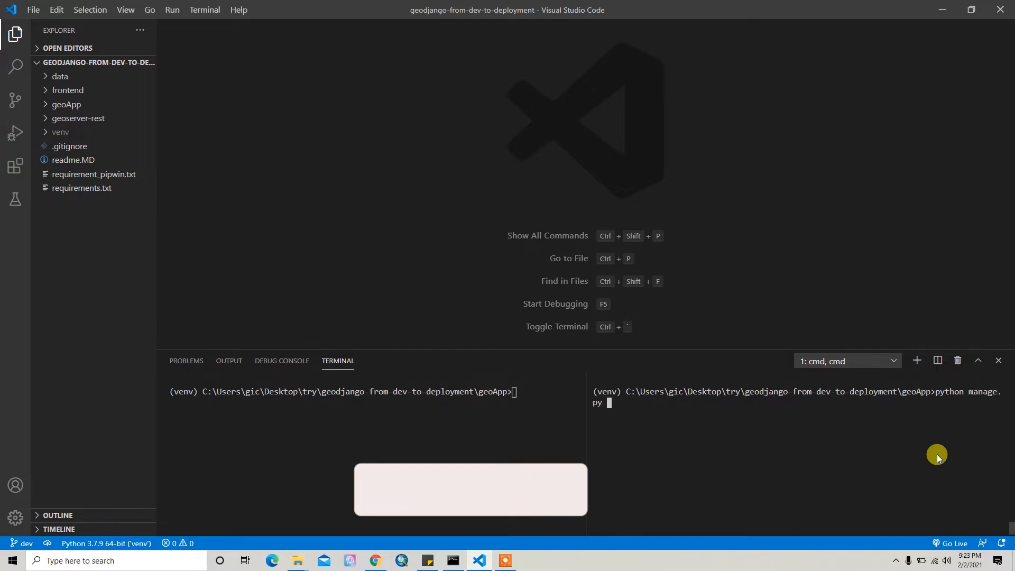
text(startapp note)
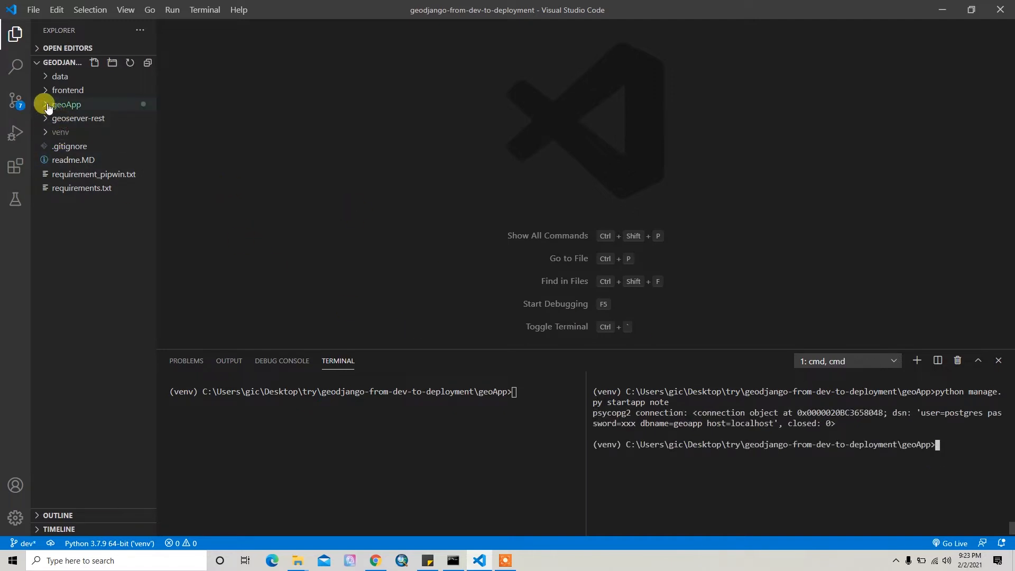
Expand geoApp and the note folder to reveal models.py, views.py, admin.py and migrations.
click(66, 104)
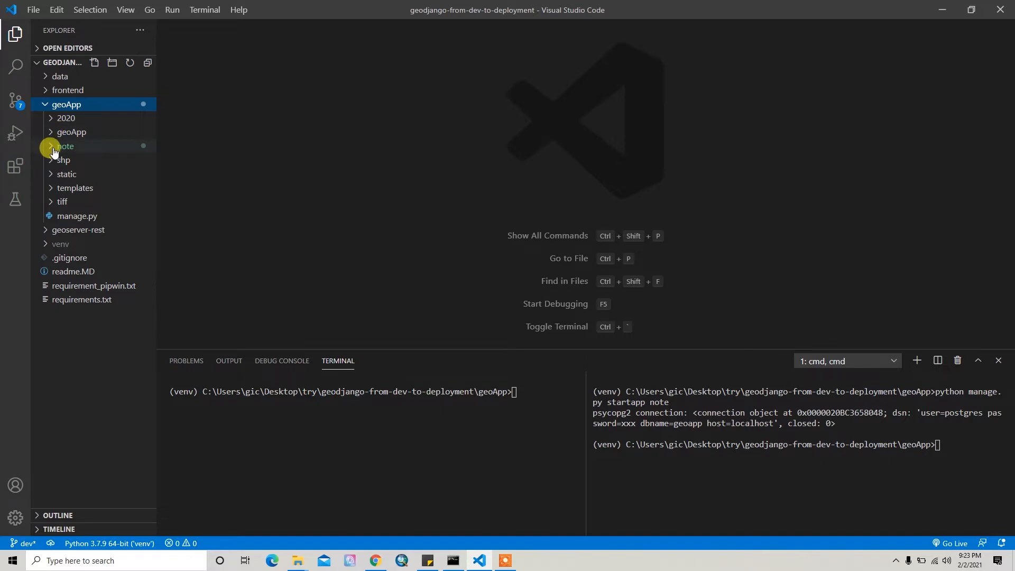
click(66, 146)
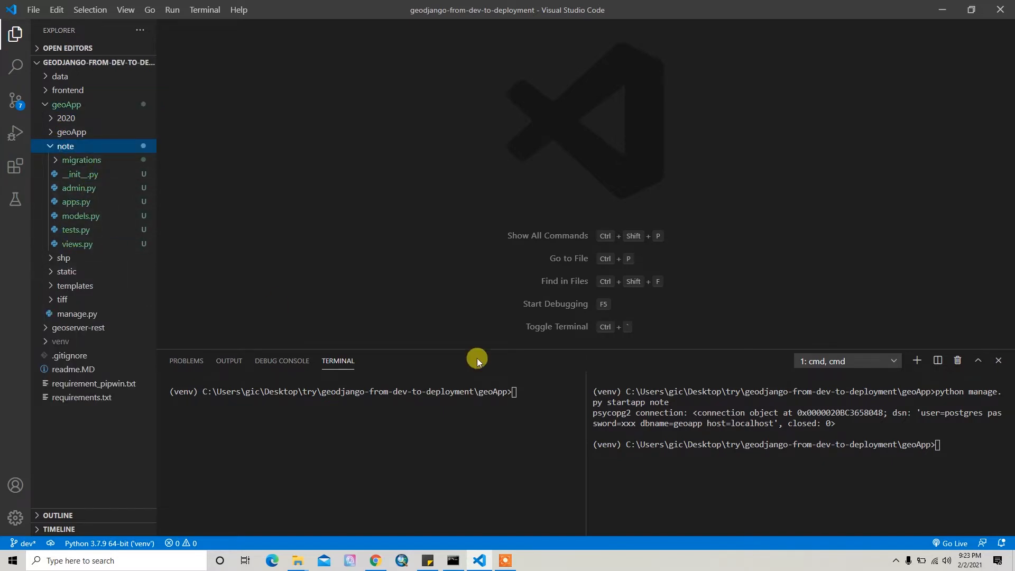
Run 'python manage.py runserver' and switch to the browser to check the site.
text(python)
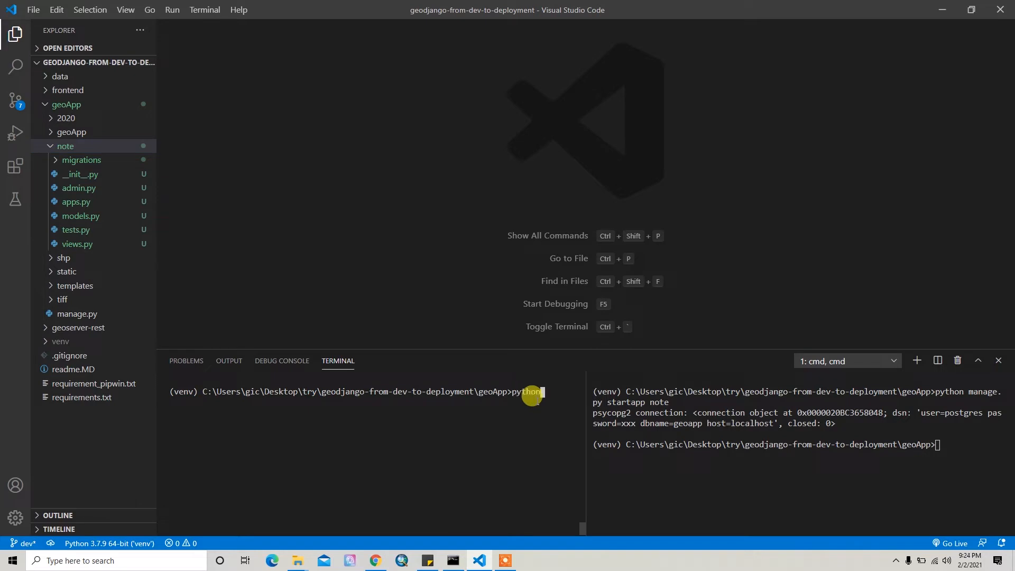
text(manage.py runserver)
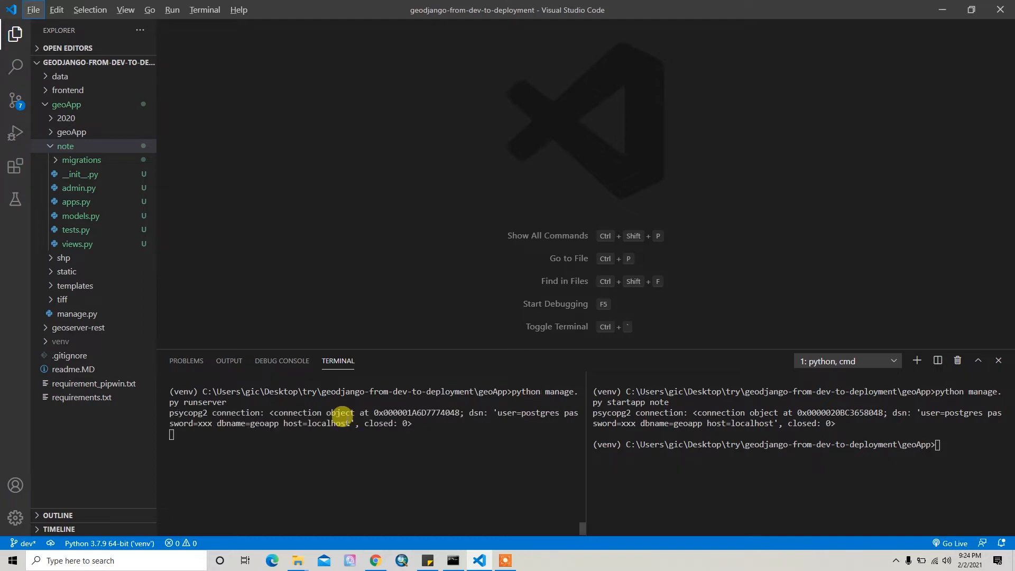
mouse_move(194, 391)
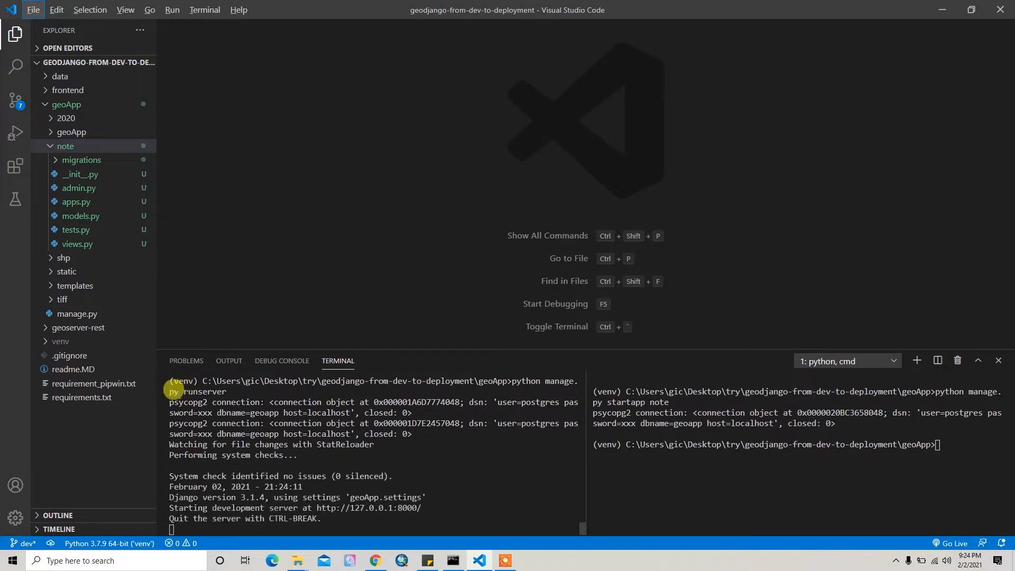
click(374, 560)
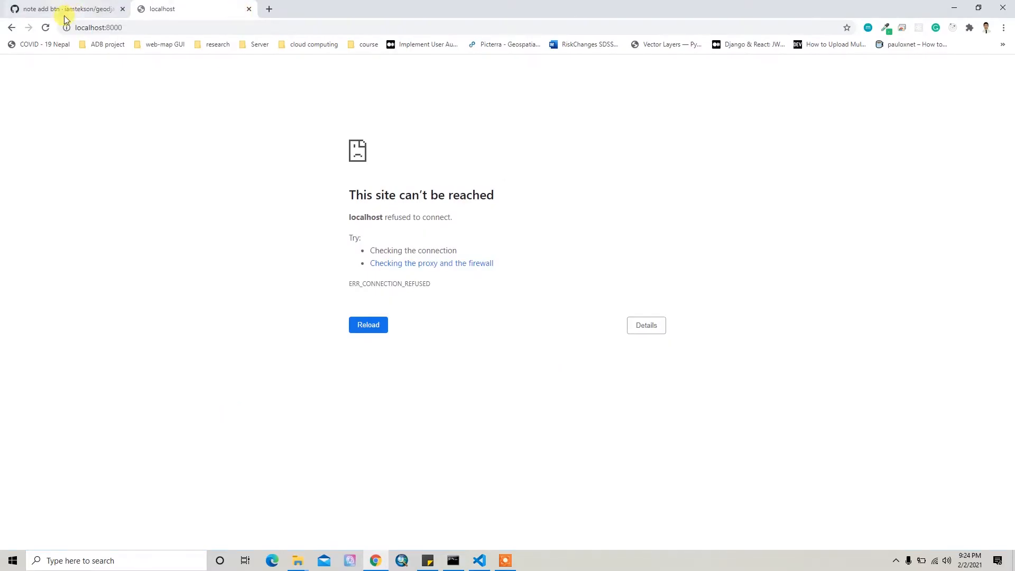
Reload localhost:8000 to load the Basic Web-GIS map and pan across it.
click(368, 324)
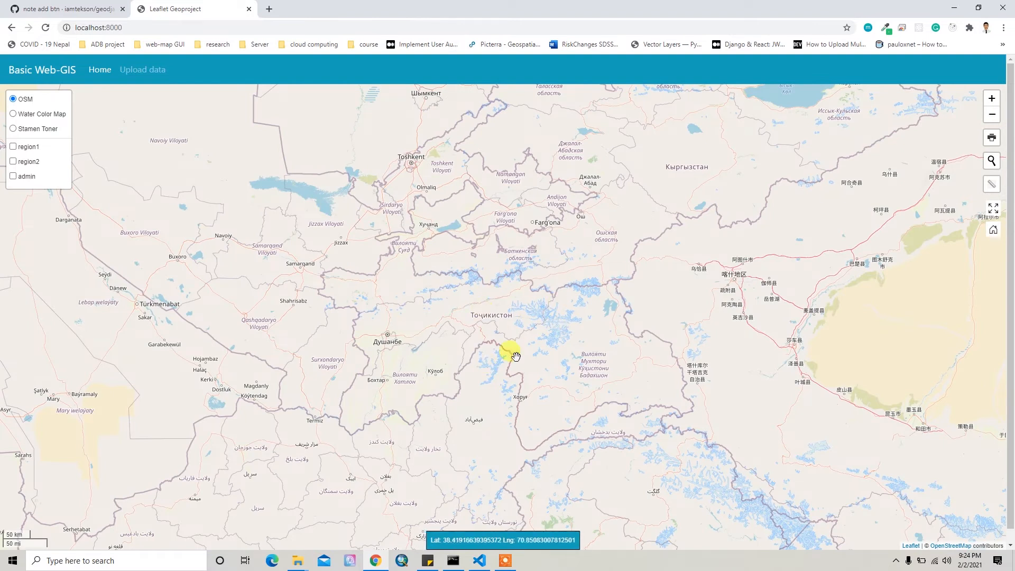
drag(512, 350, 531, 318)
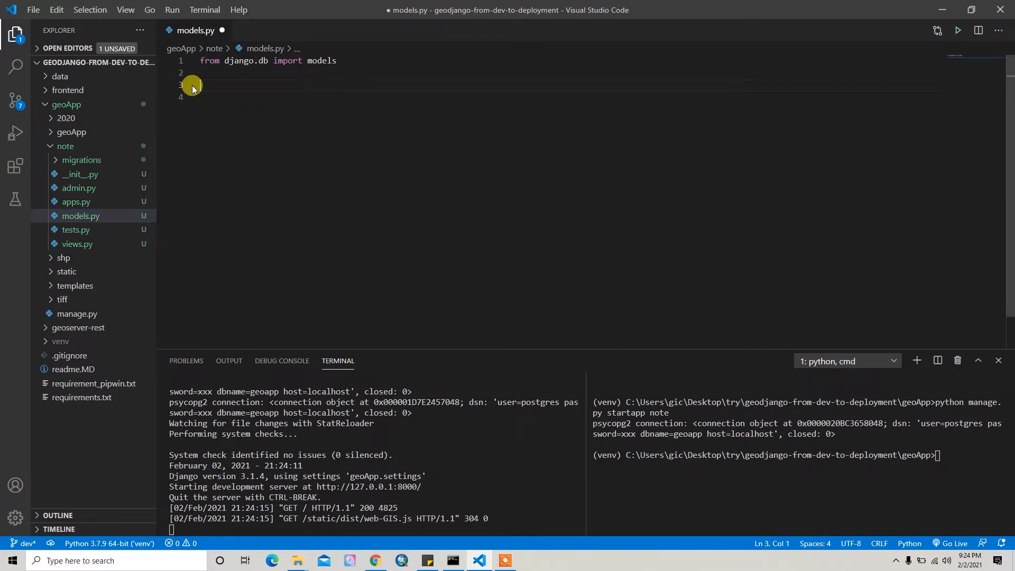
Declare 'class Note(models.Model):' below the import in note/models.py.
key(Enter)
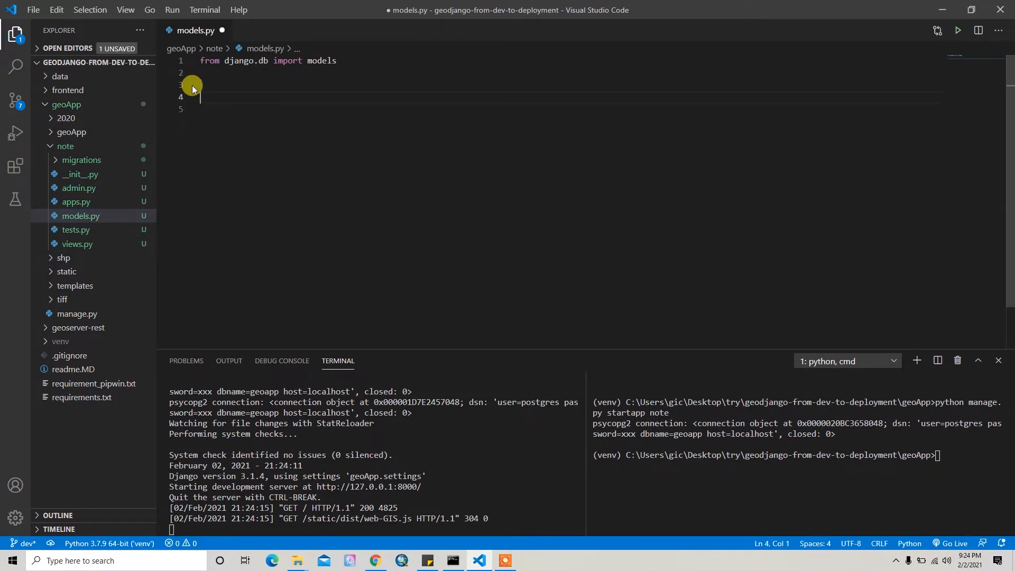
text(class N)
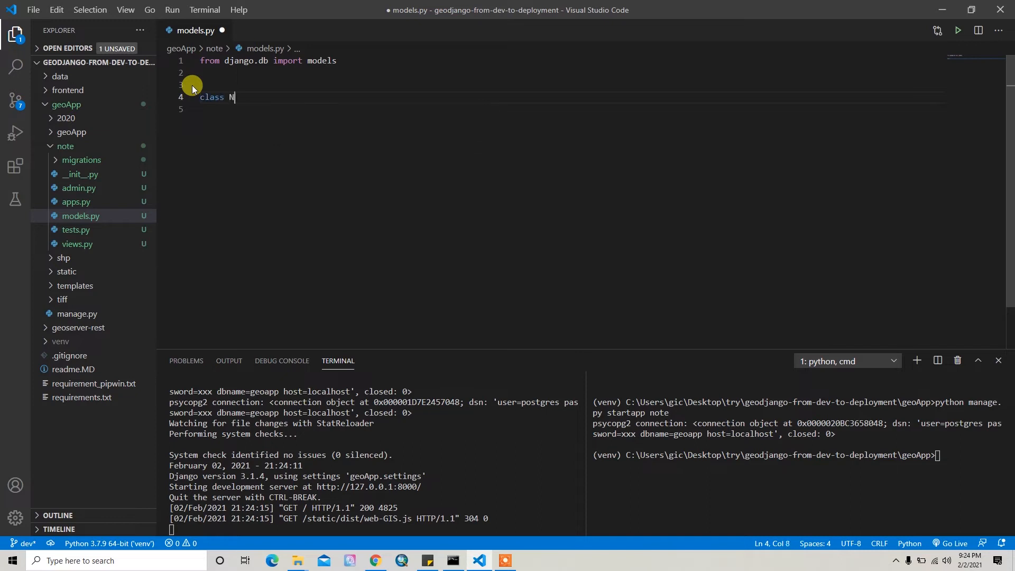
text(ote)
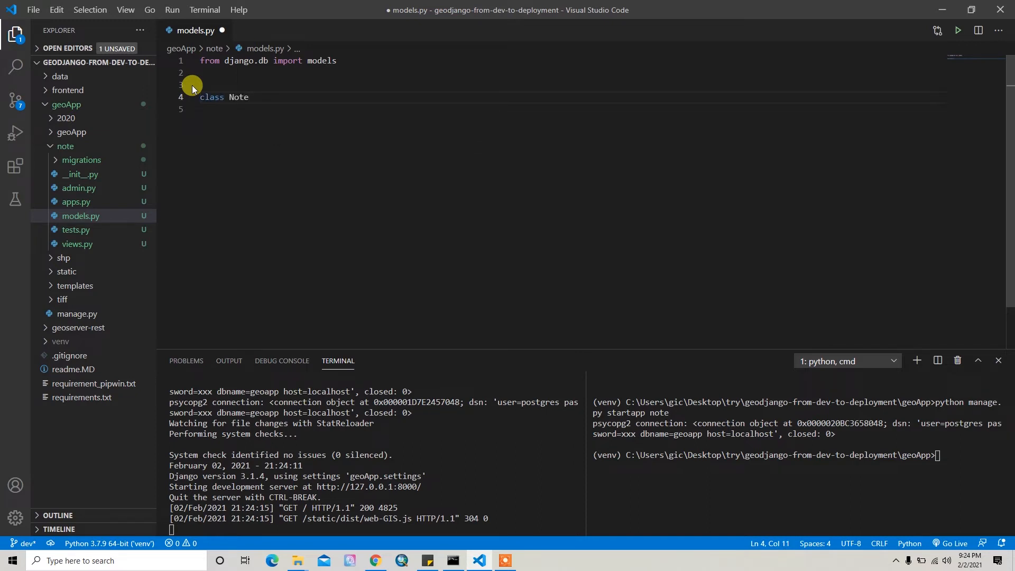
text((models.)
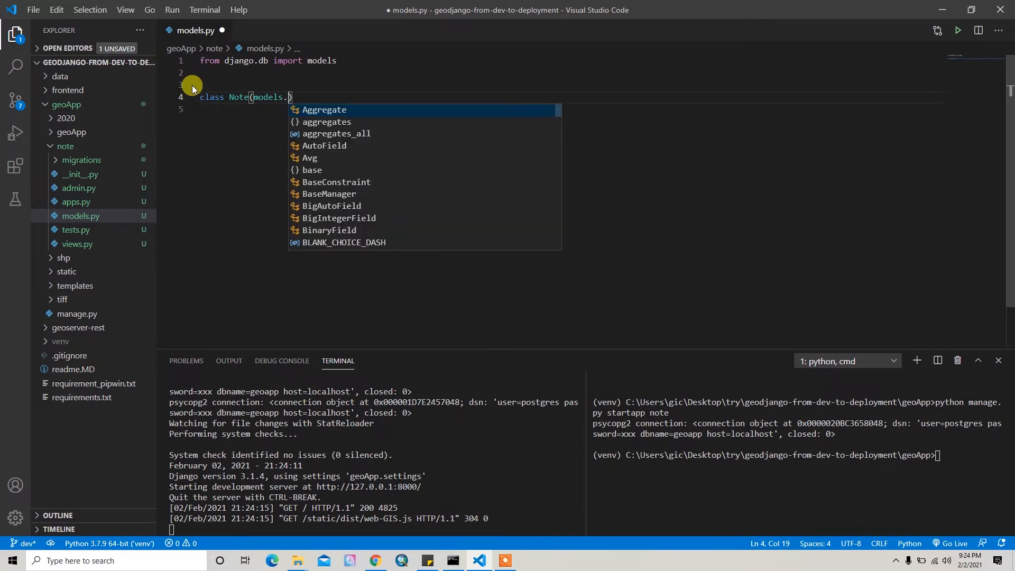
text(mo)
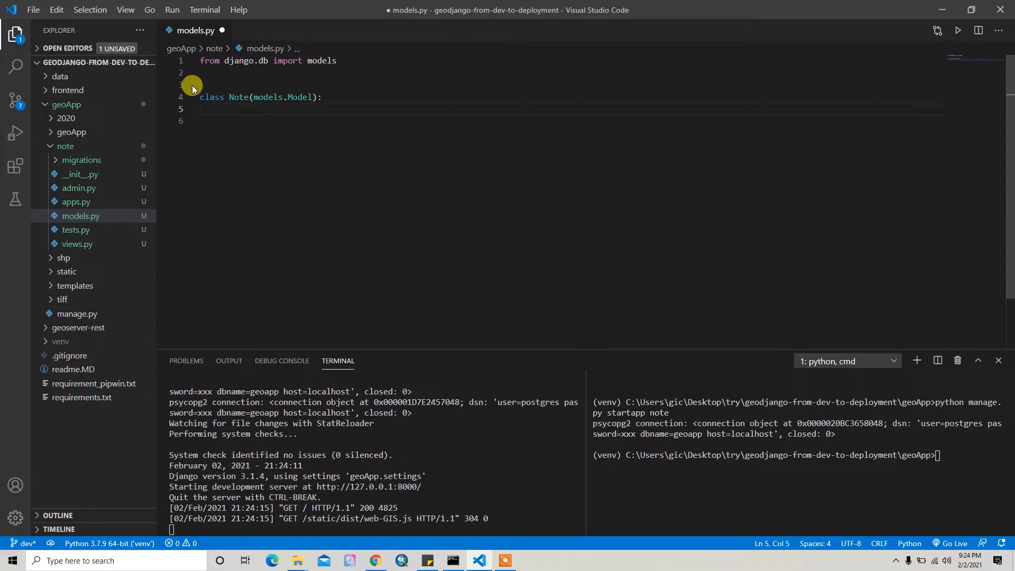
Add note_heading = models.CharField(max_length=200, blank=True, null=True) and begin the note field.
text(note)
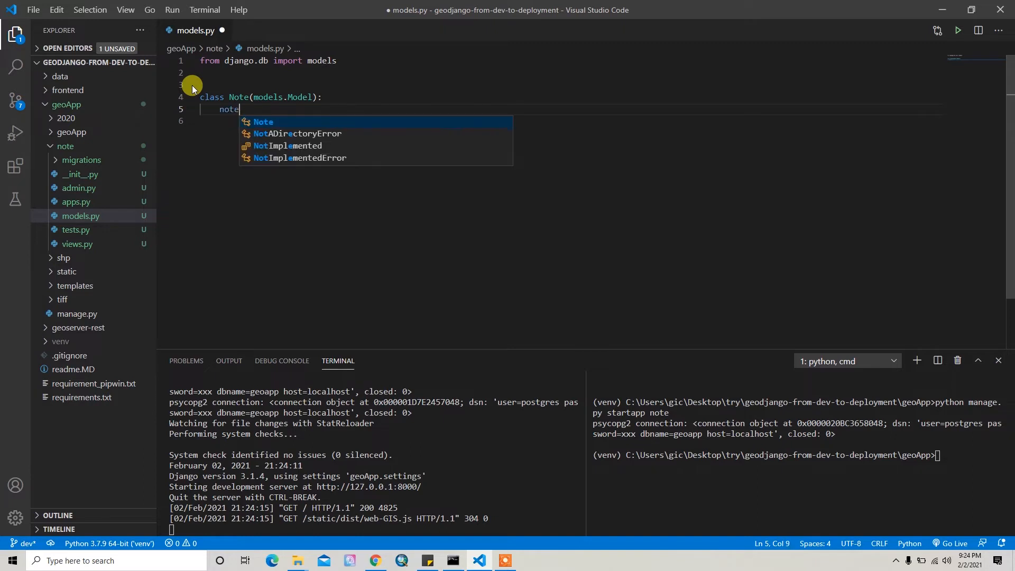
text(_heading =)
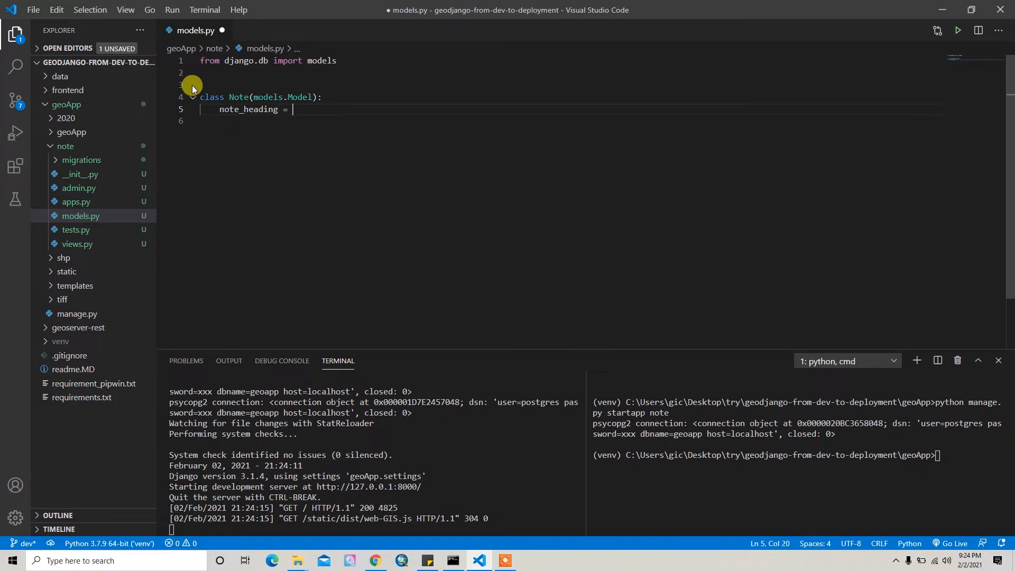
text(models.CharField)
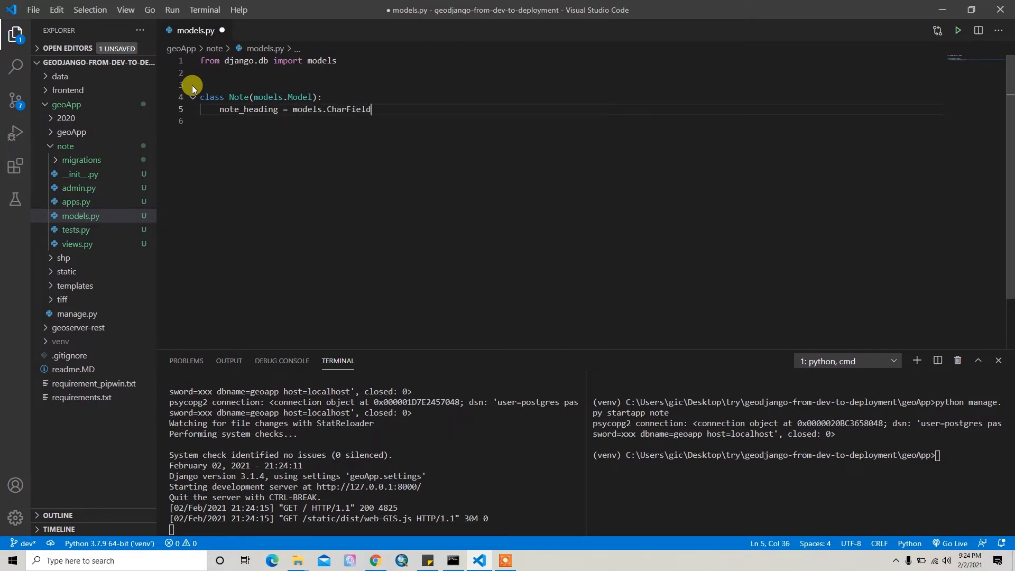
text((madx))
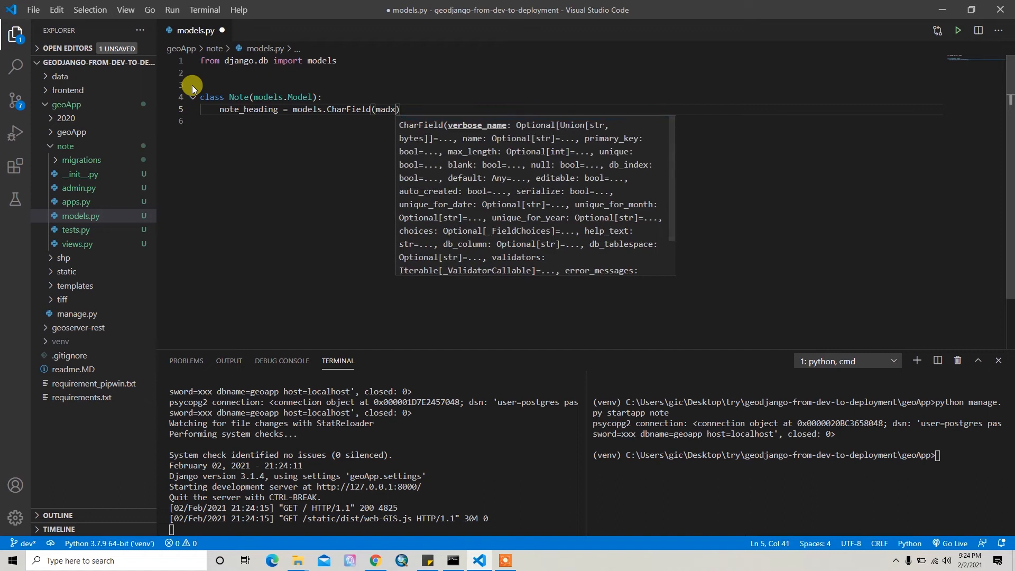
text(max_length=)
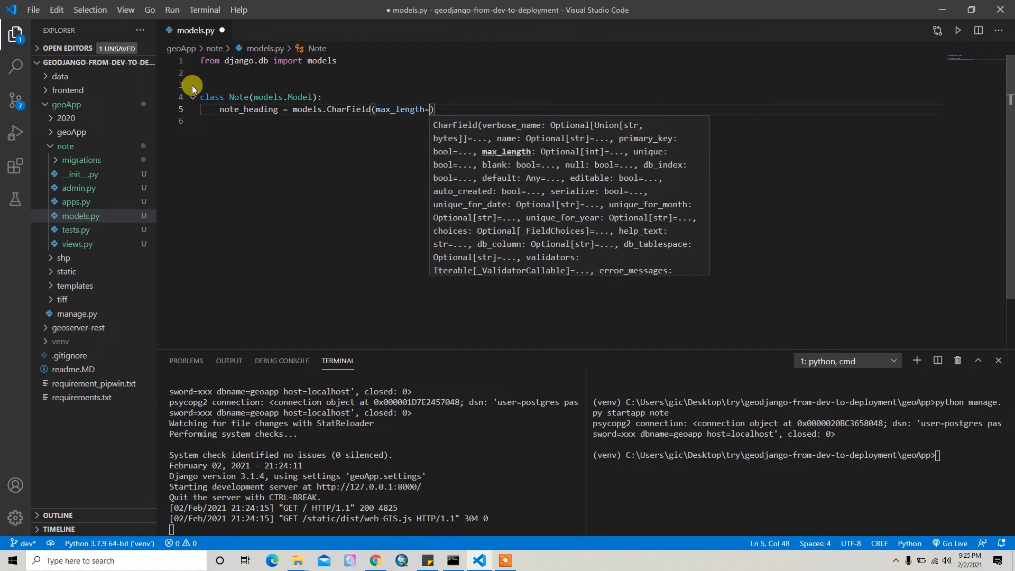
text(200,)
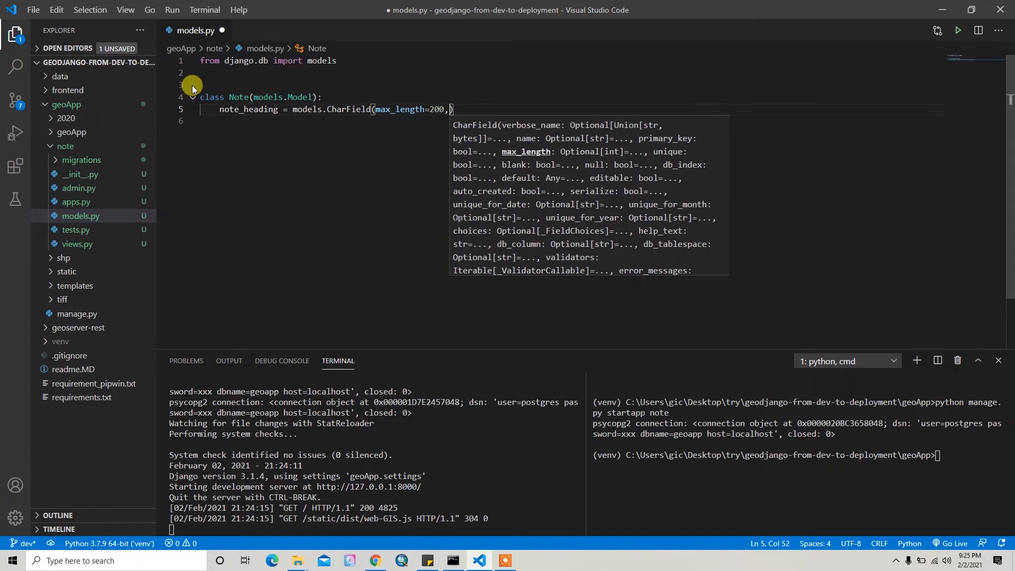
text(blank=)
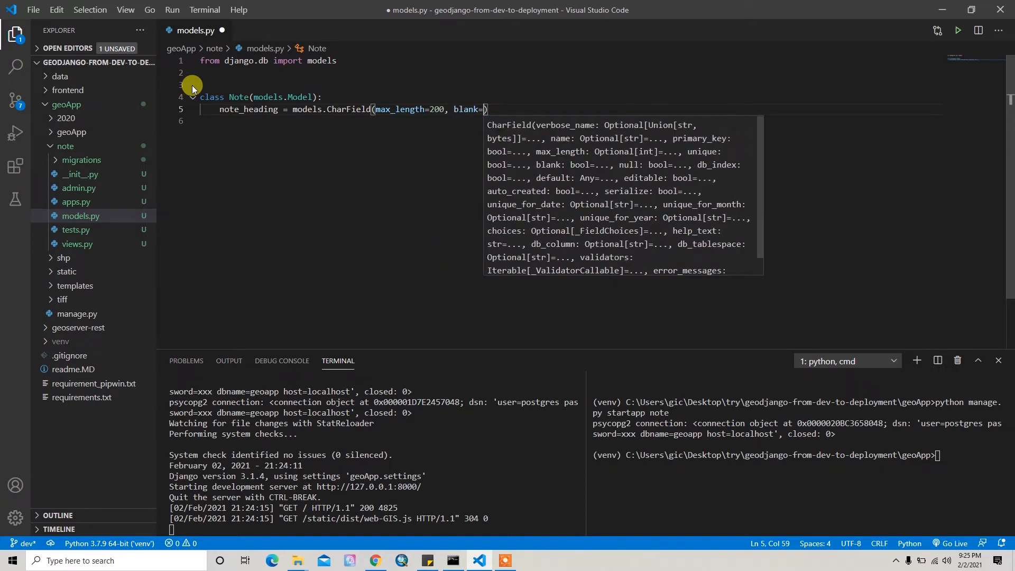
text(True, null)
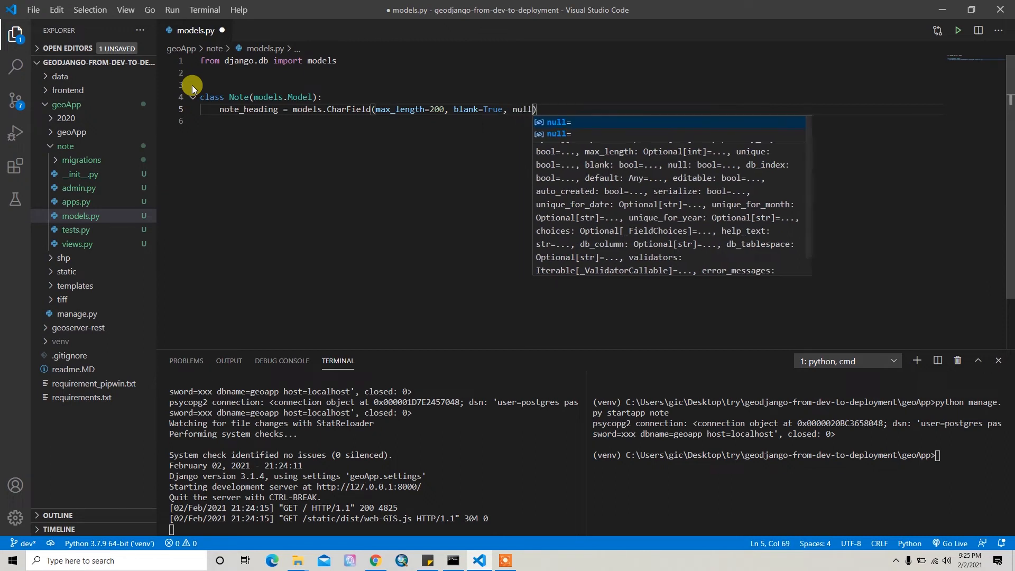
text(=True)
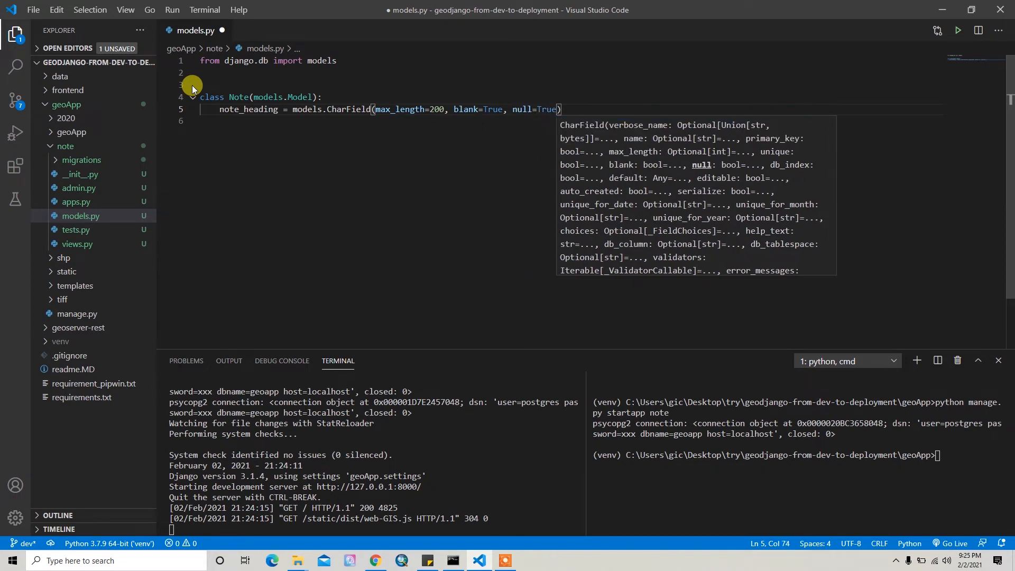
text(note)
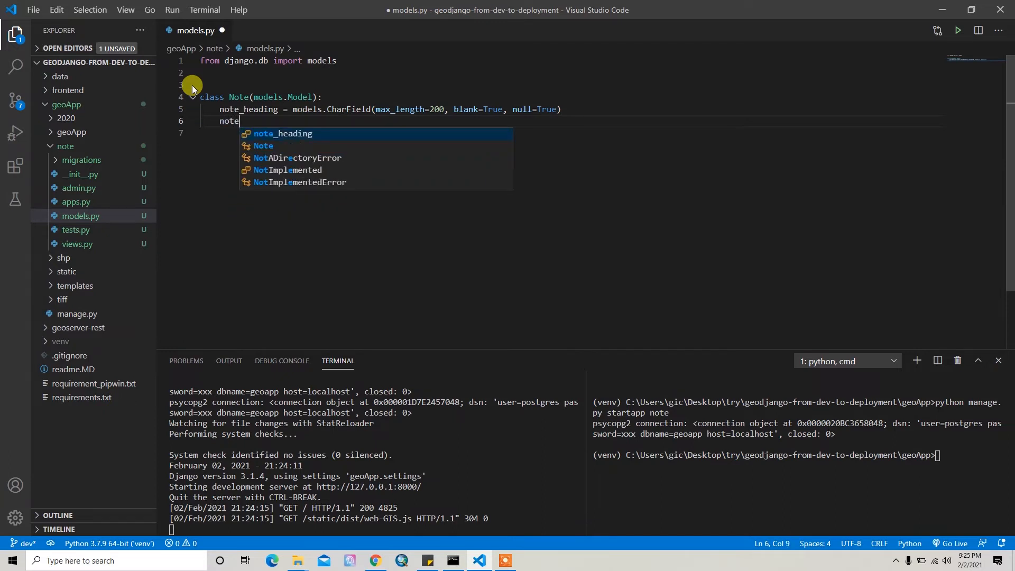
Complete note = models.CharField(max_length=1000, blank=True, null=True).
text(" = ")
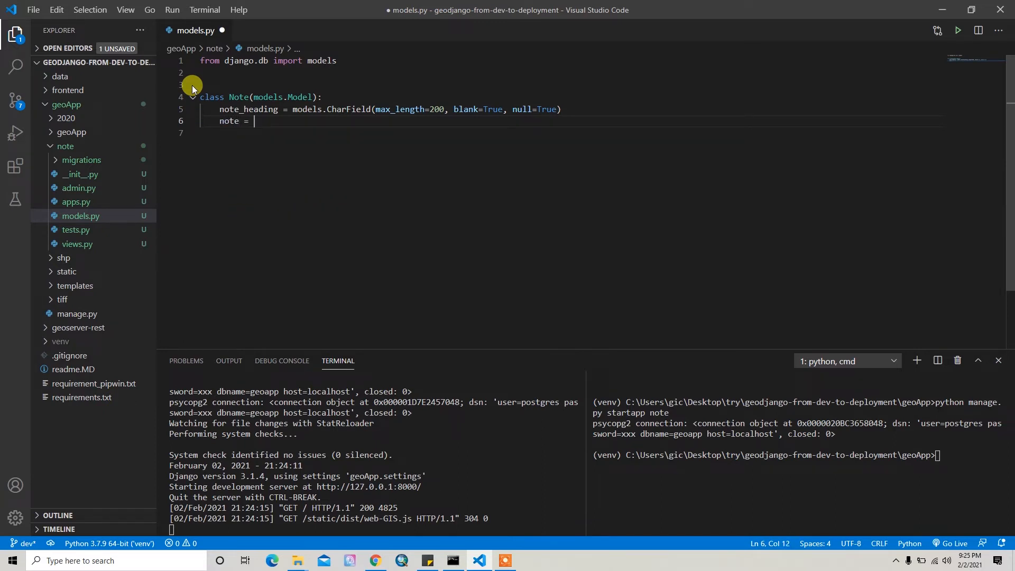
text(models.CharField()
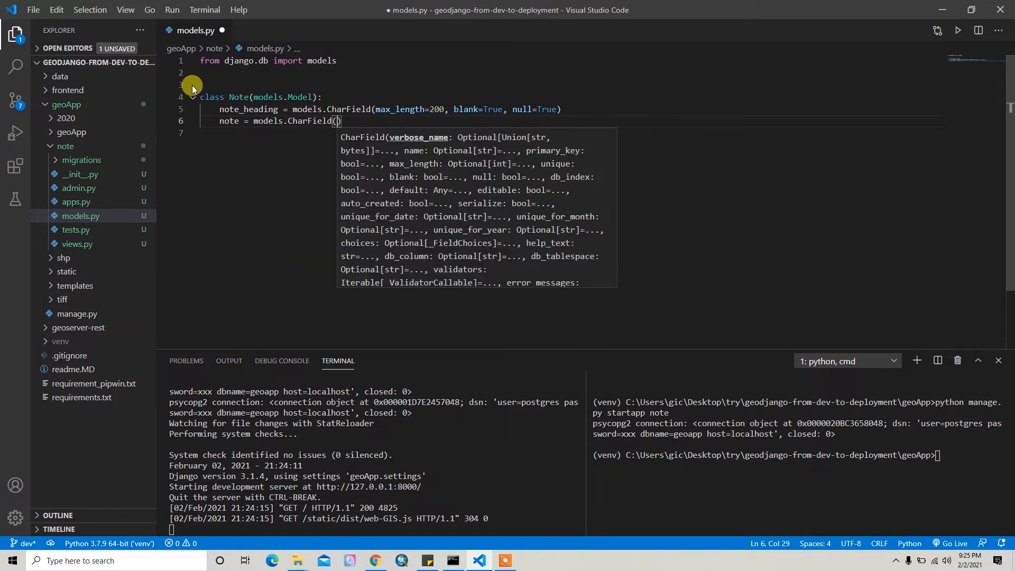
text(max_length=)
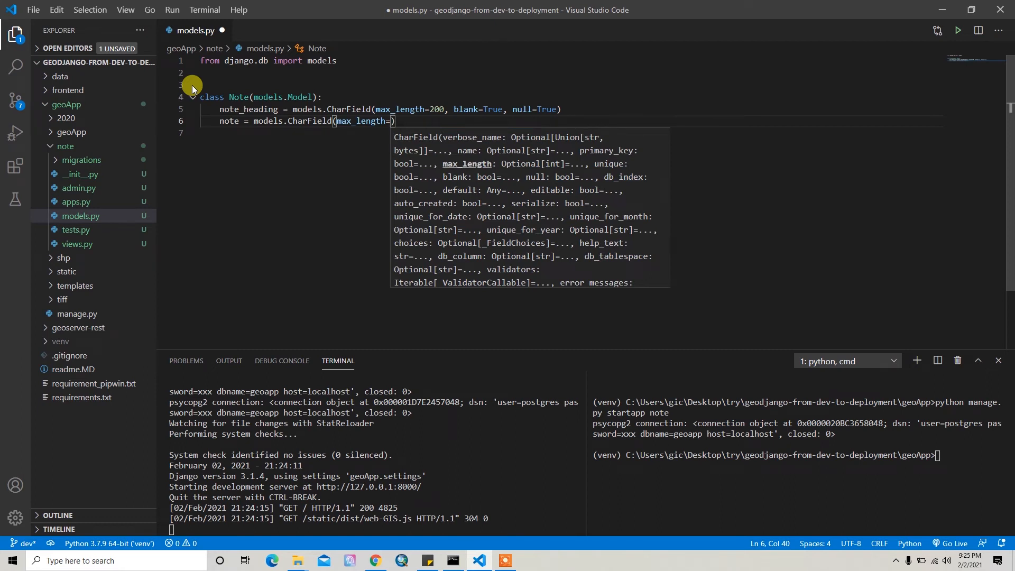
text(1000,)
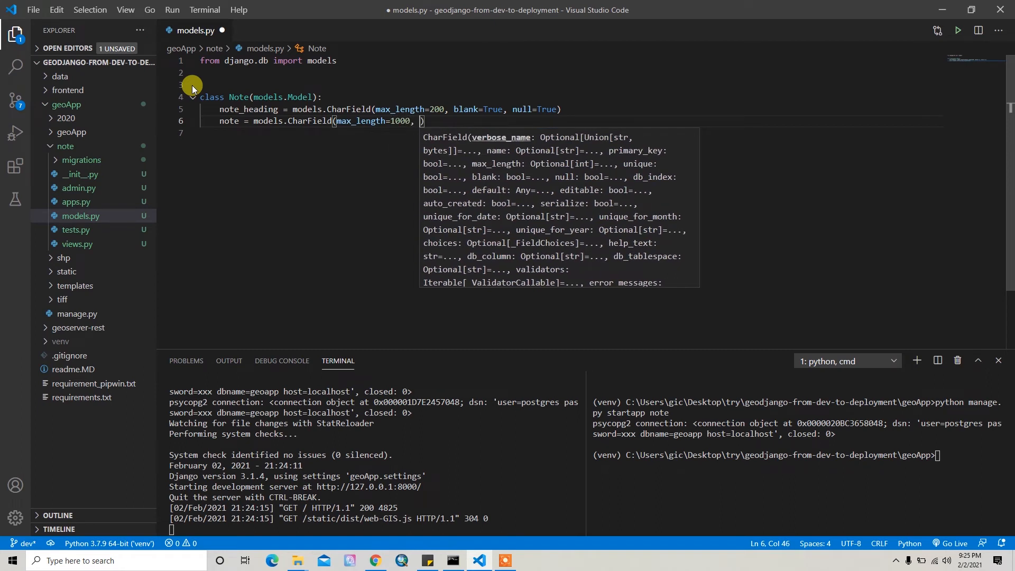
text(blank=true, null=True)
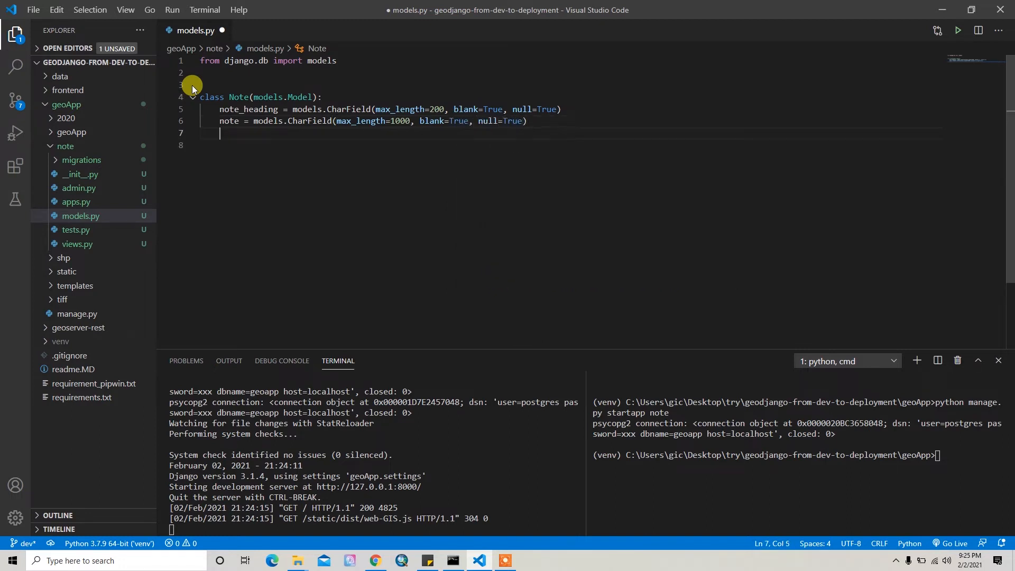
Add lat and lng as models.FloatField() fields.
text(lat =)
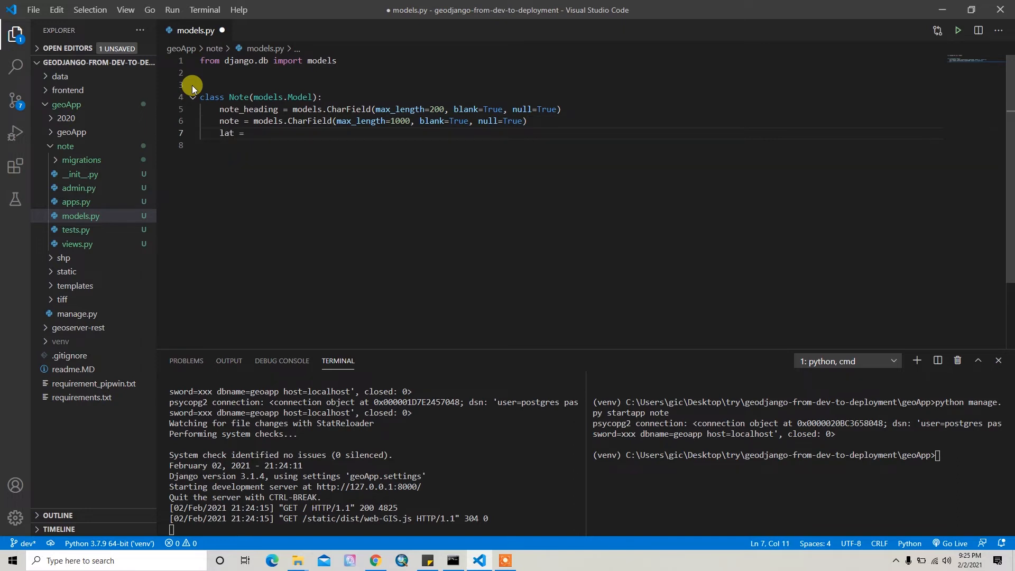
text(models.f)
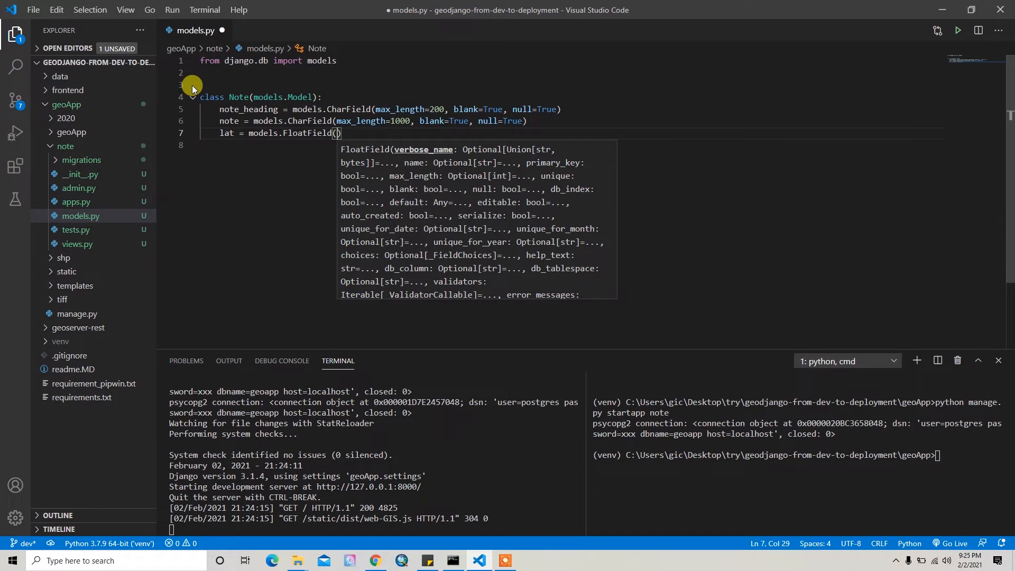
text(l)
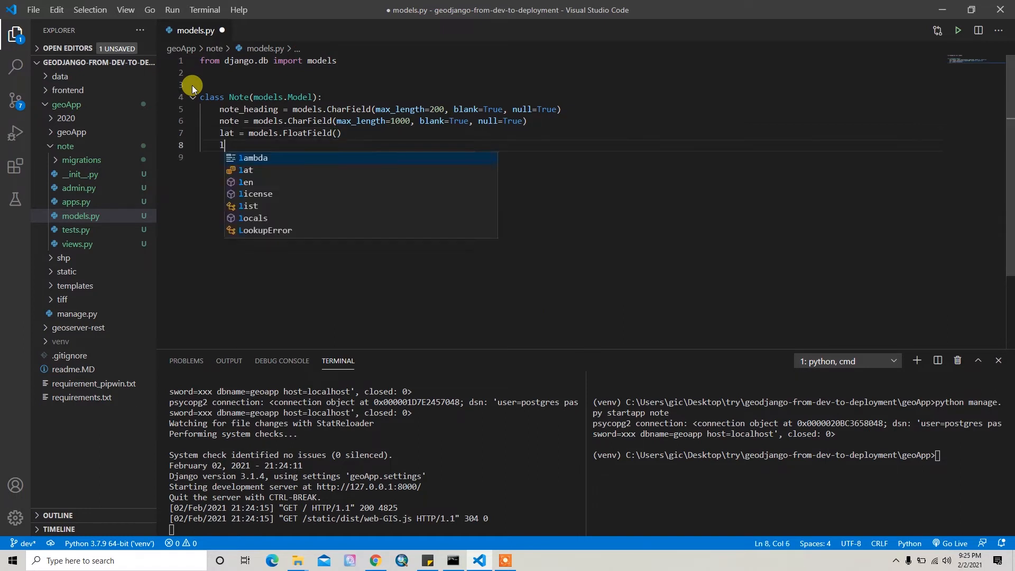
text(lng = mo)
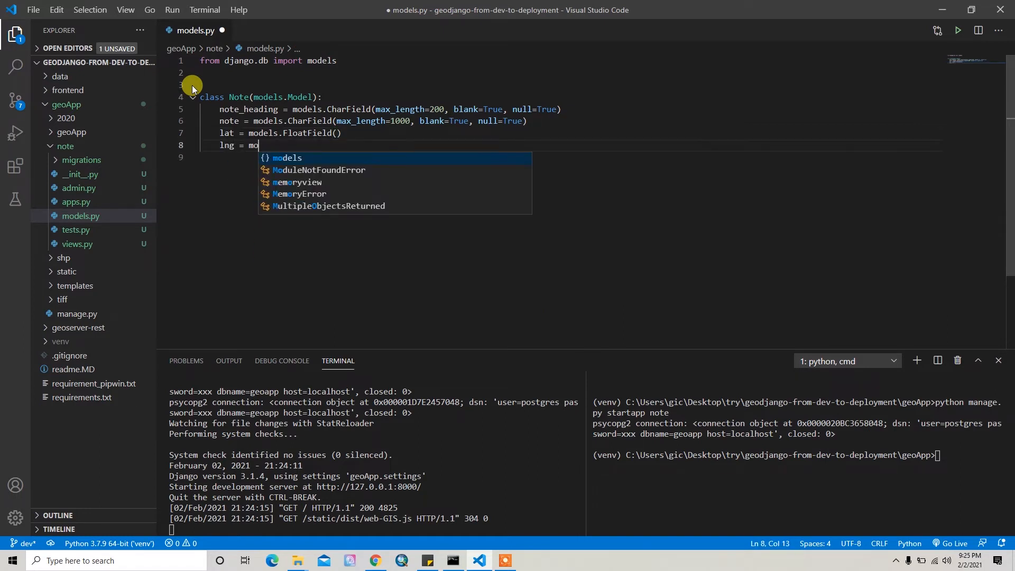
text(dels.FloatField)
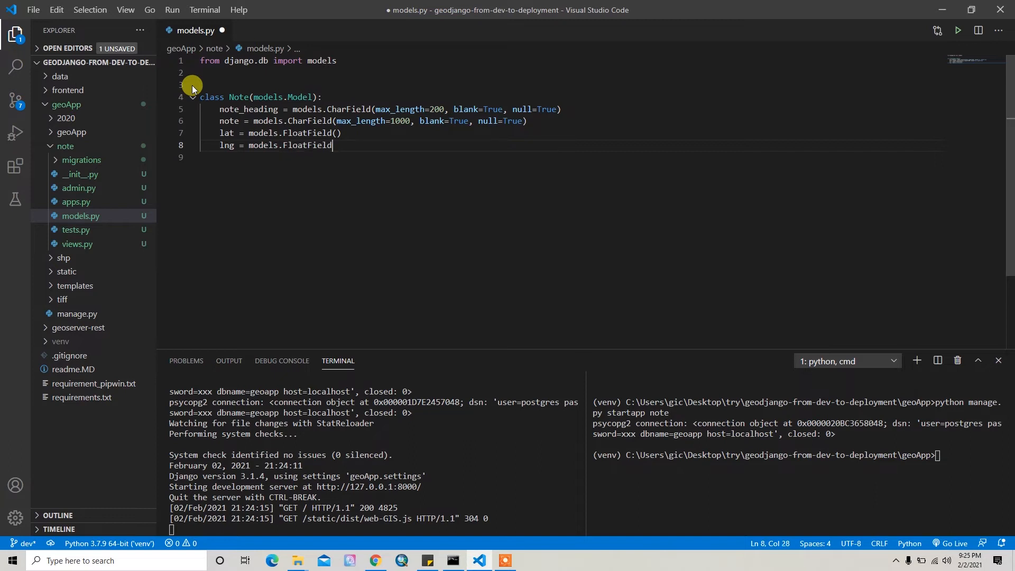
text(())
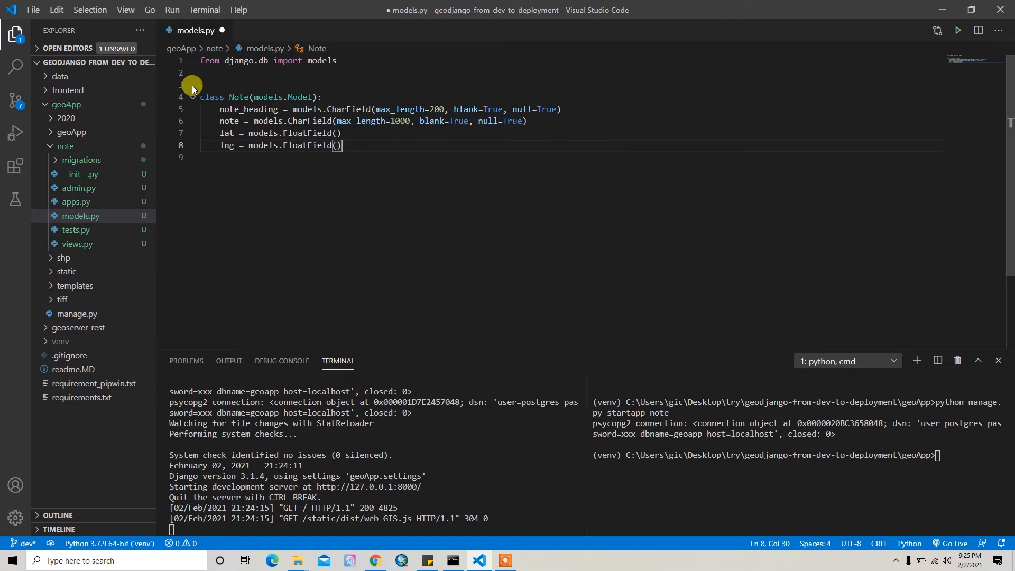
text(s)
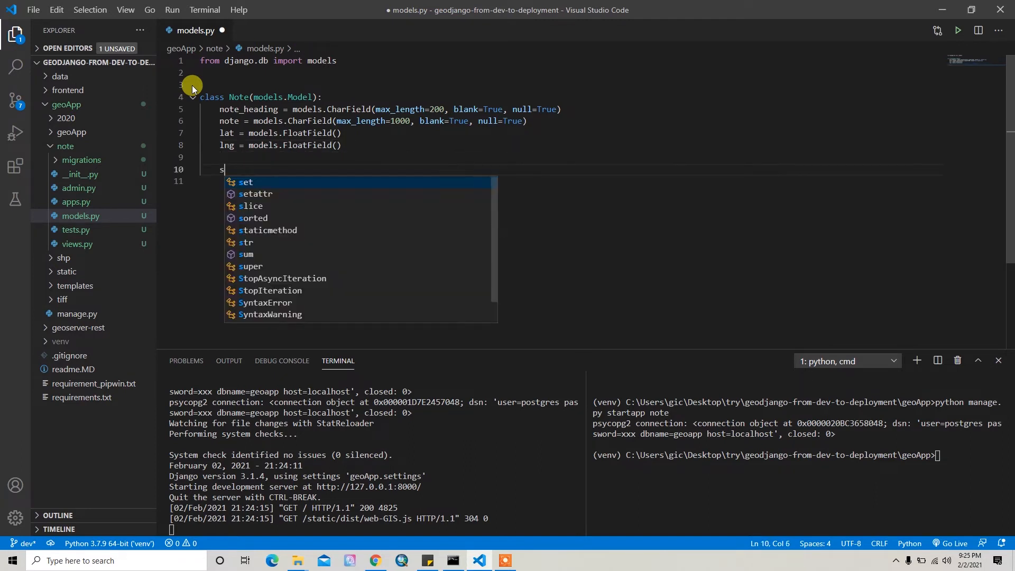
Write def __str__(self): return self.note_heading on the Note model.
text(def)
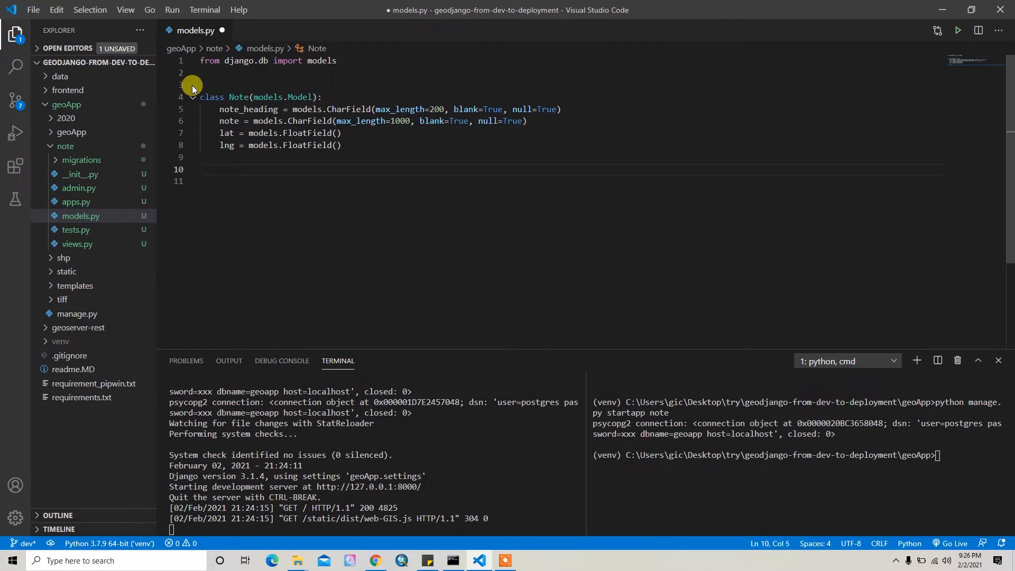
text(def __str__():)
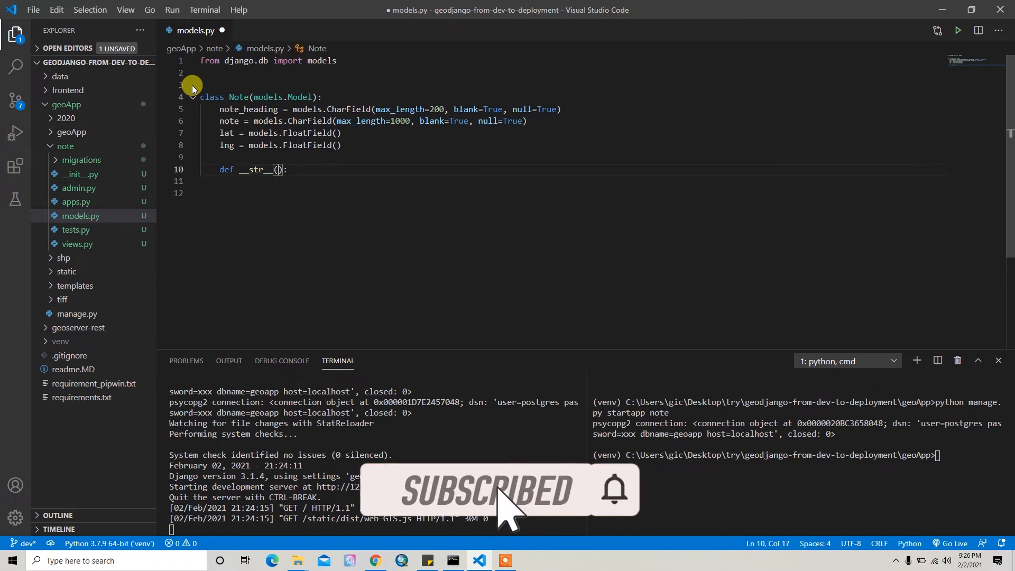
text(self)
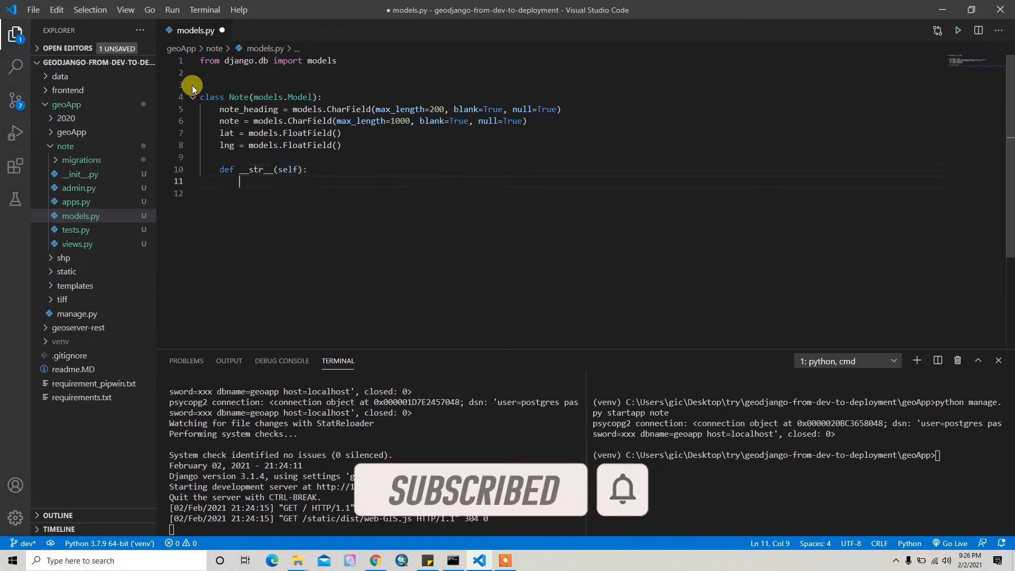
text(reutn)
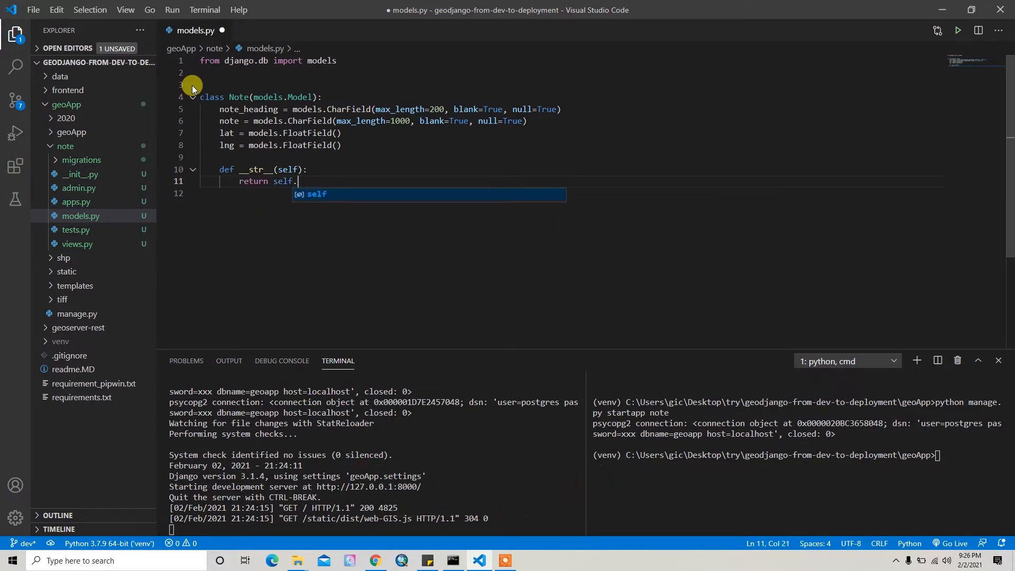
text(note_heading)
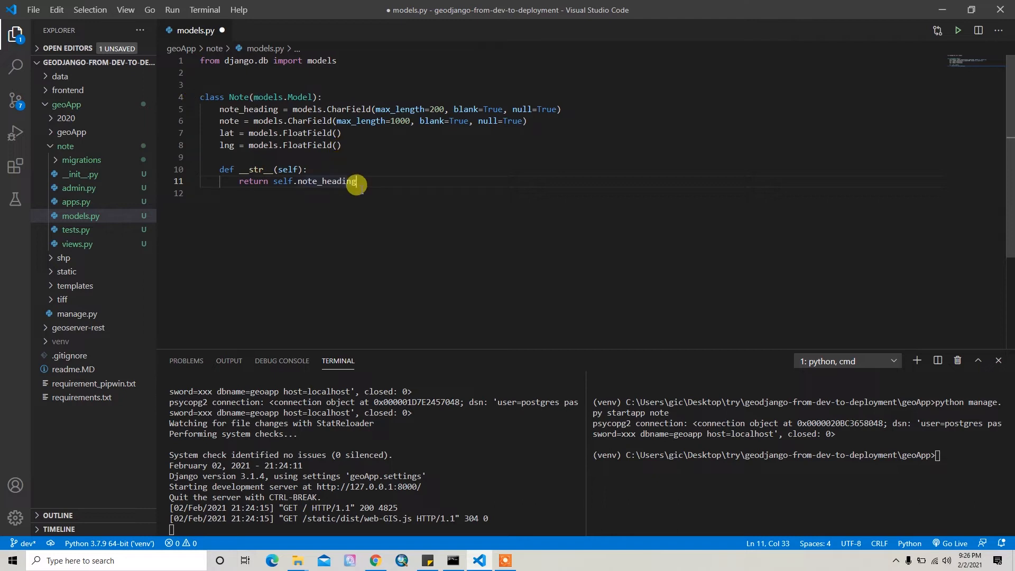
mouse_move(376, 184)
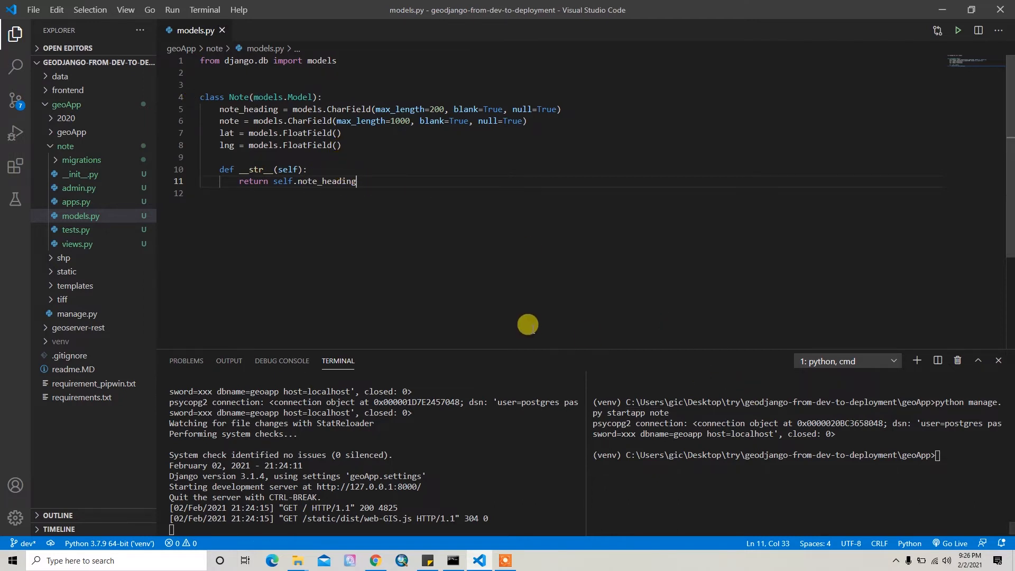
mouse_move(318, 159)
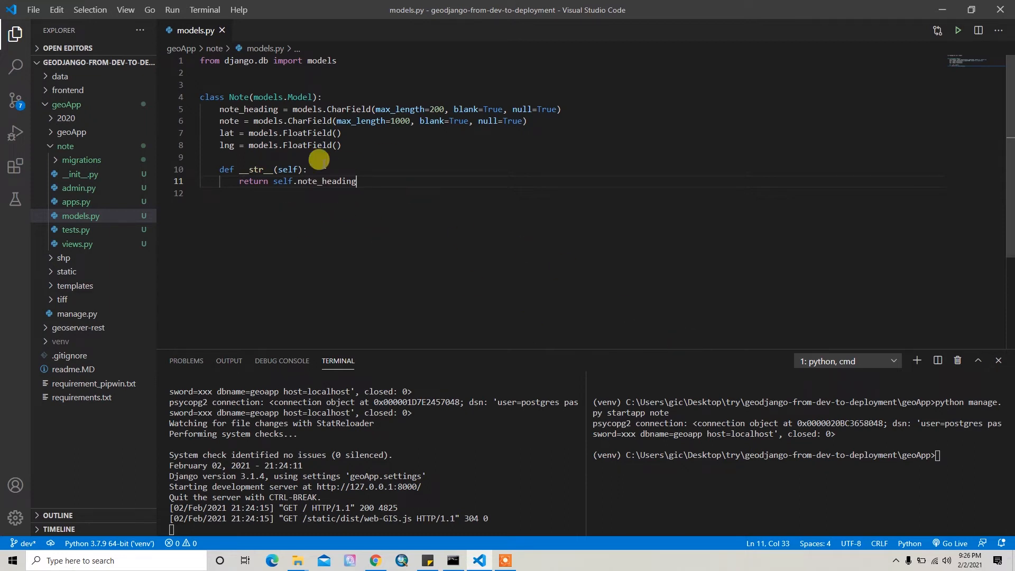
mouse_move(501, 229)
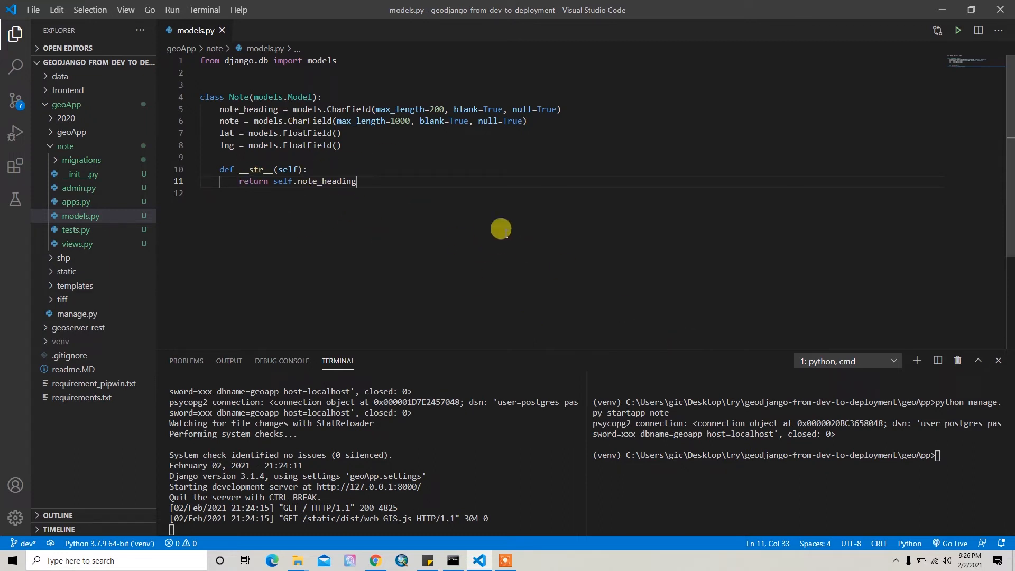
mouse_move(430, 199)
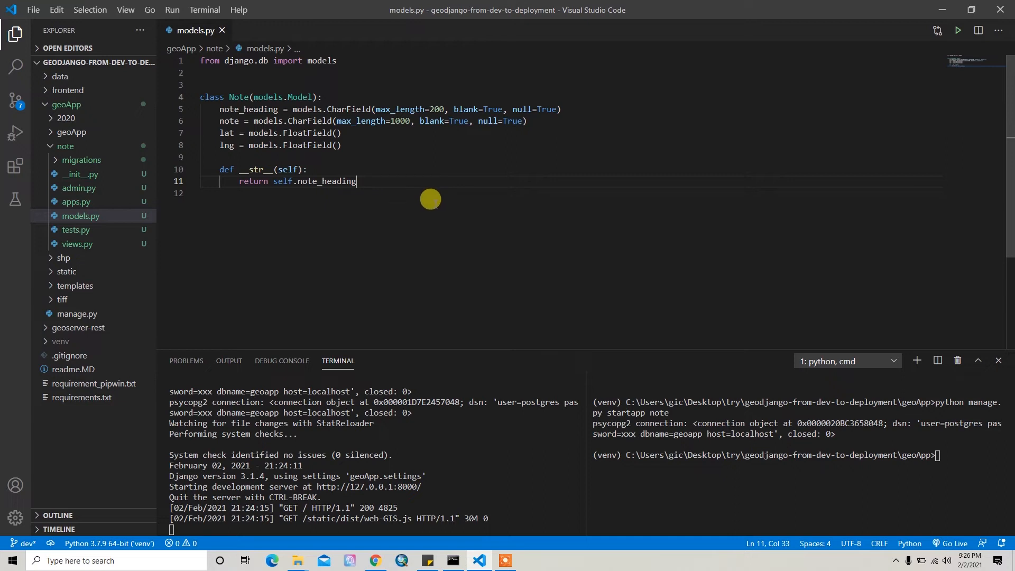
mouse_move(953, 457)
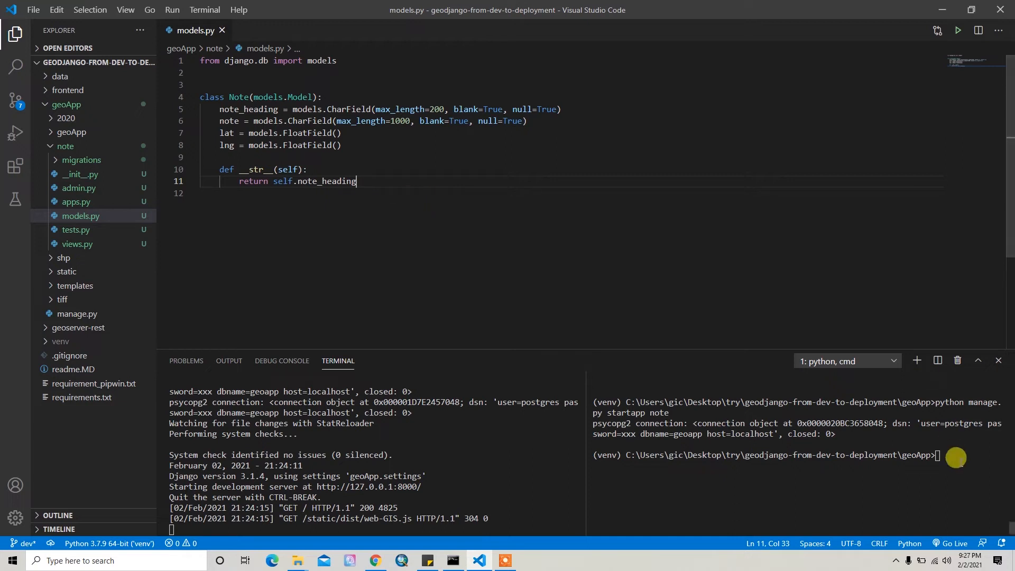
Run 'python manage.py makemigrations', which reports No changes detected.
text(python manage.py make)
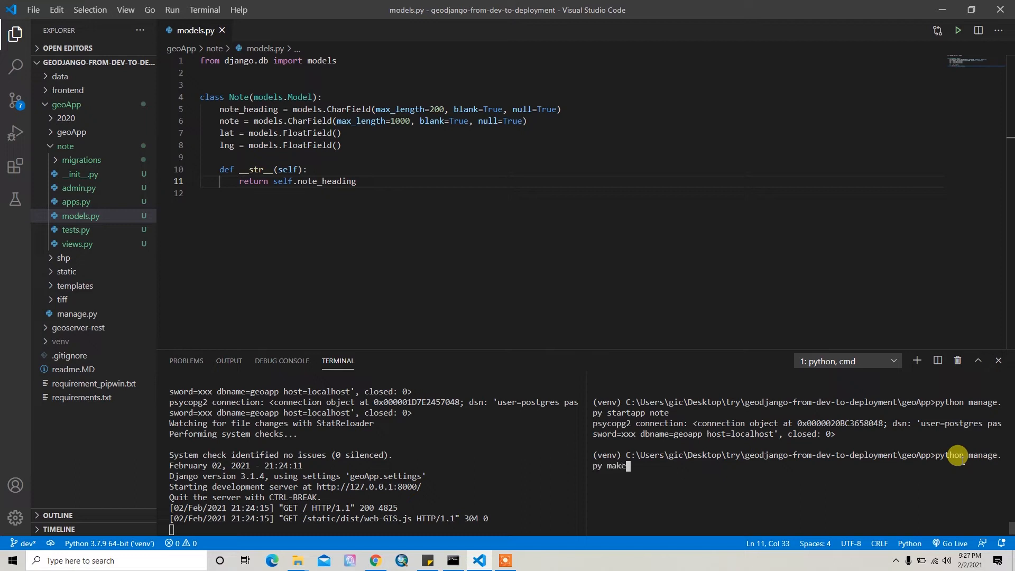
text(migrations)
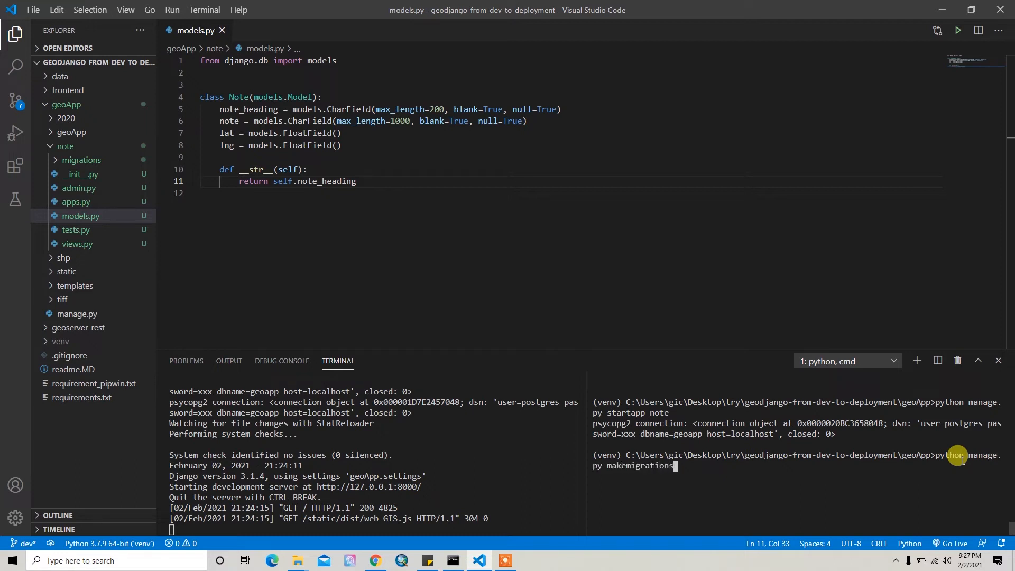
key(Enter)
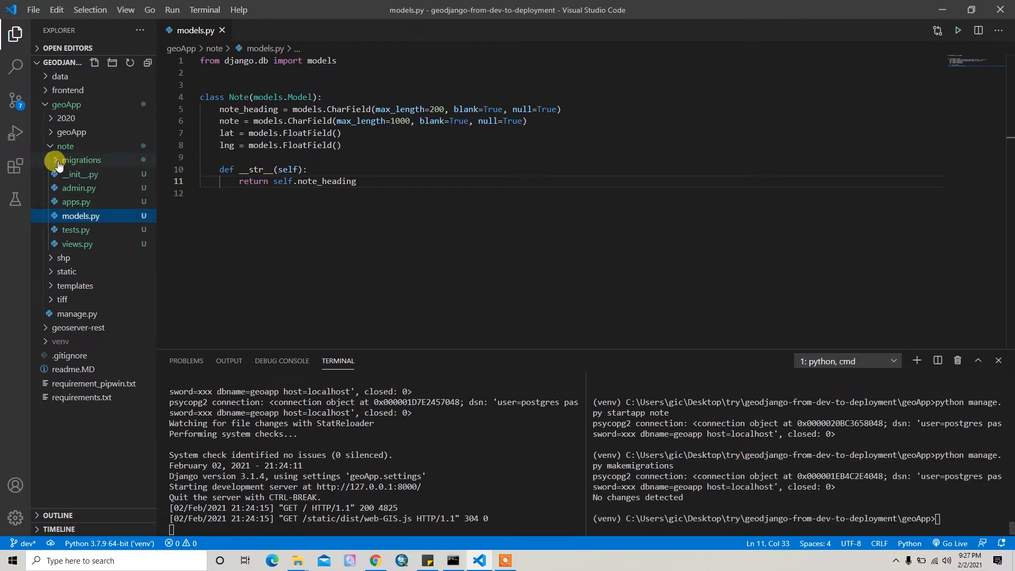
Inspect note/migrations and list manage.py's commands with 'python manage.py --h'.
click(81, 160)
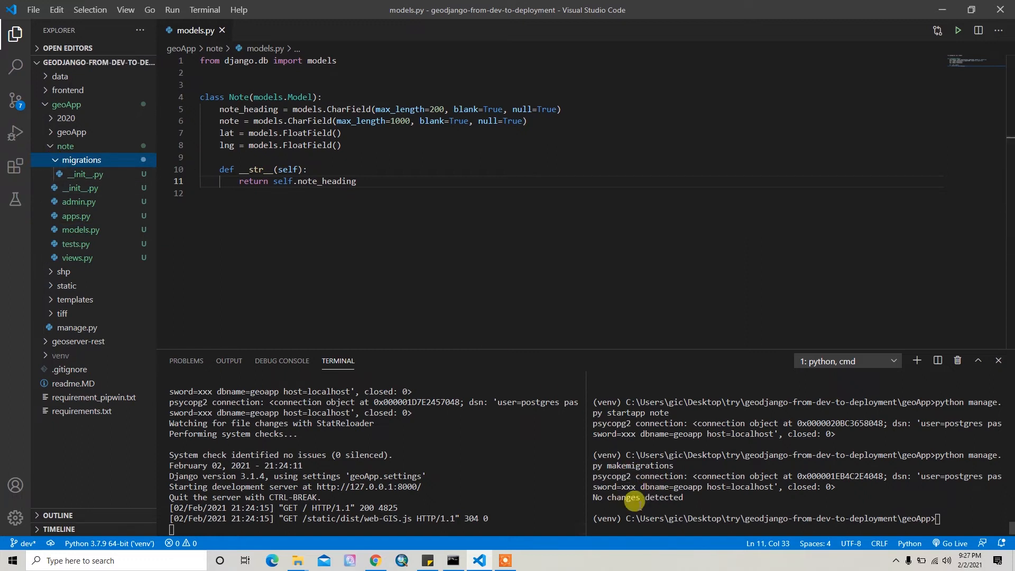
mouse_move(951, 511)
text(python manage.py)
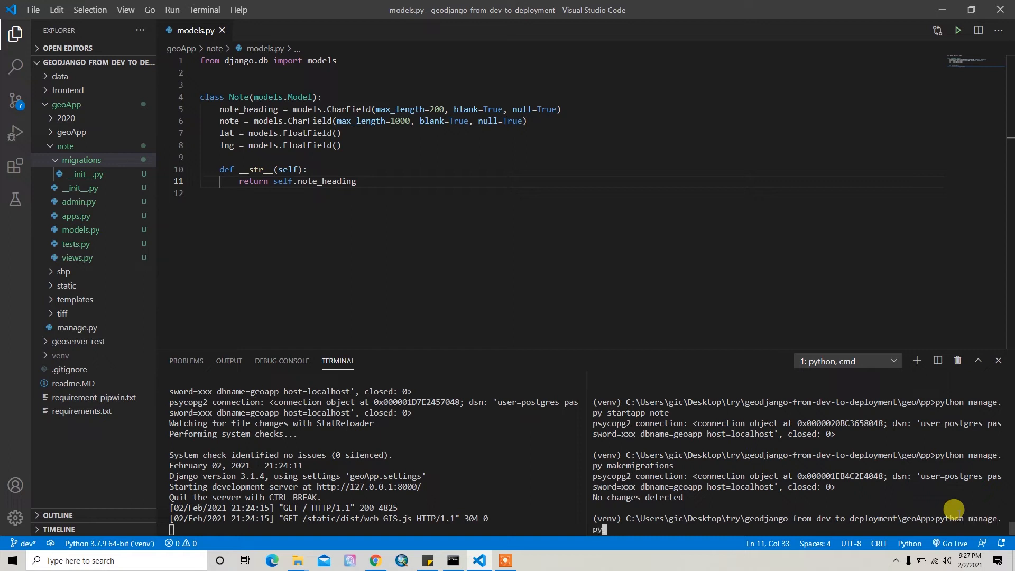
text(--h)
text(python manage.py makemigrations)
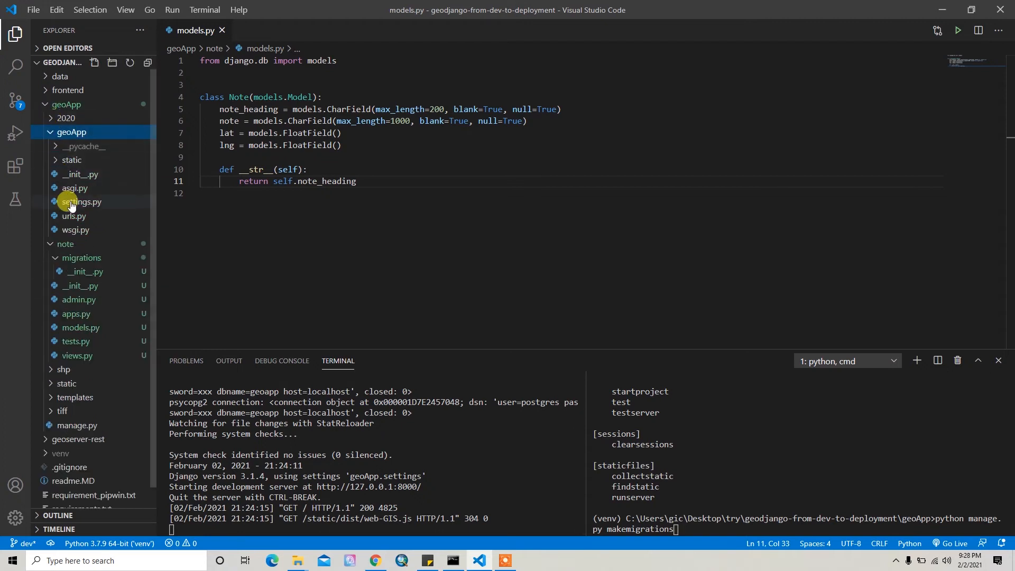
Add 'note' to INSTALLED_APPS in settings.py and save.
click(82, 200)
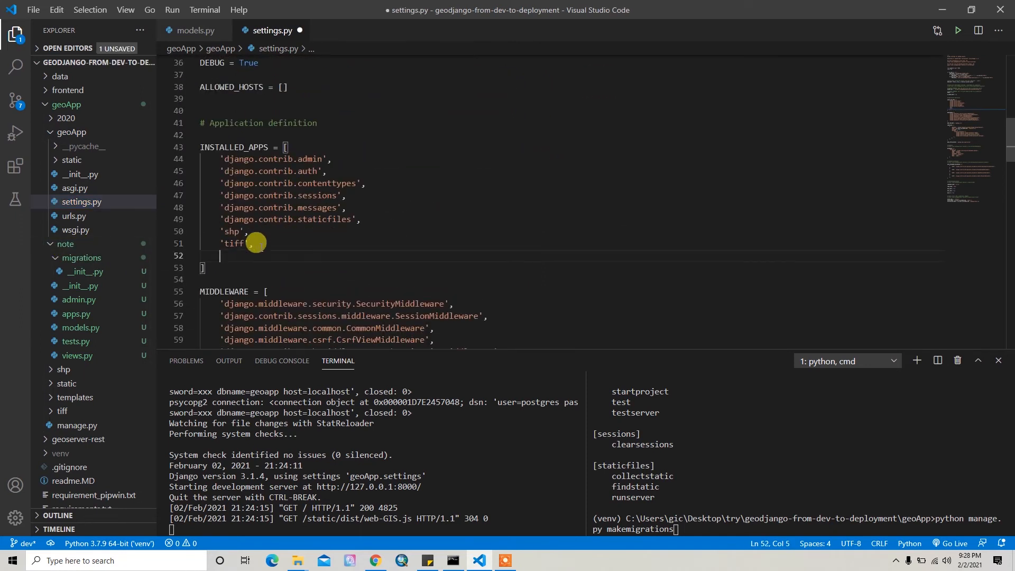
text('note')
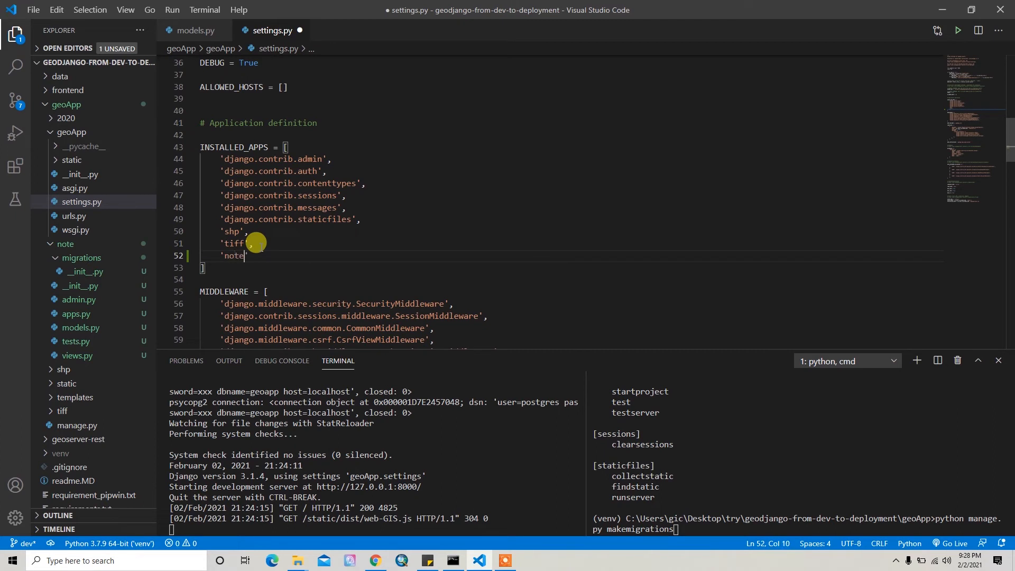
key(Ctrl+s)
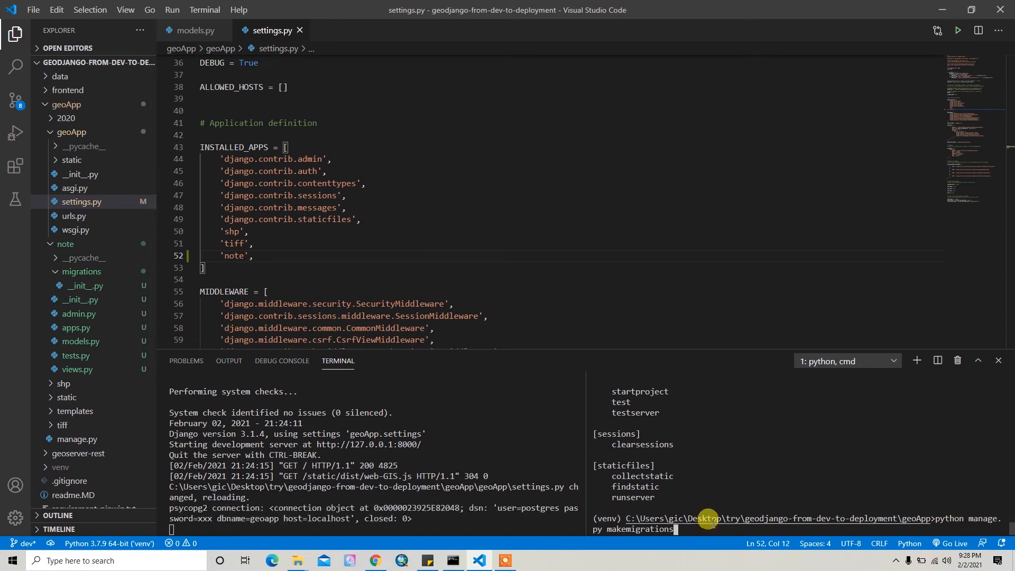
Rerun makemigrations to generate note/migrations/0001_initial.py for the Note model.
key(Enter)
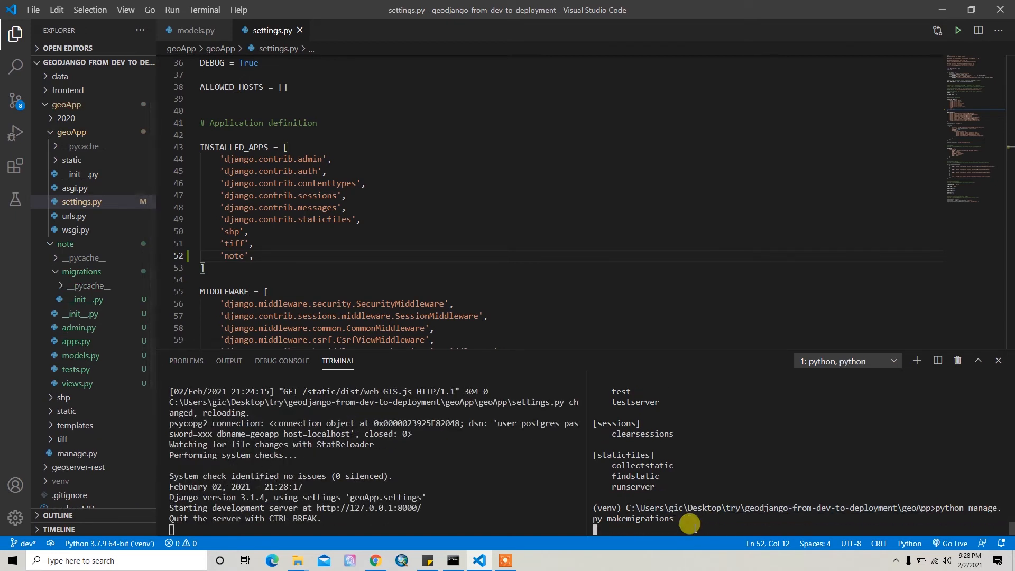
mouse_move(425, 328)
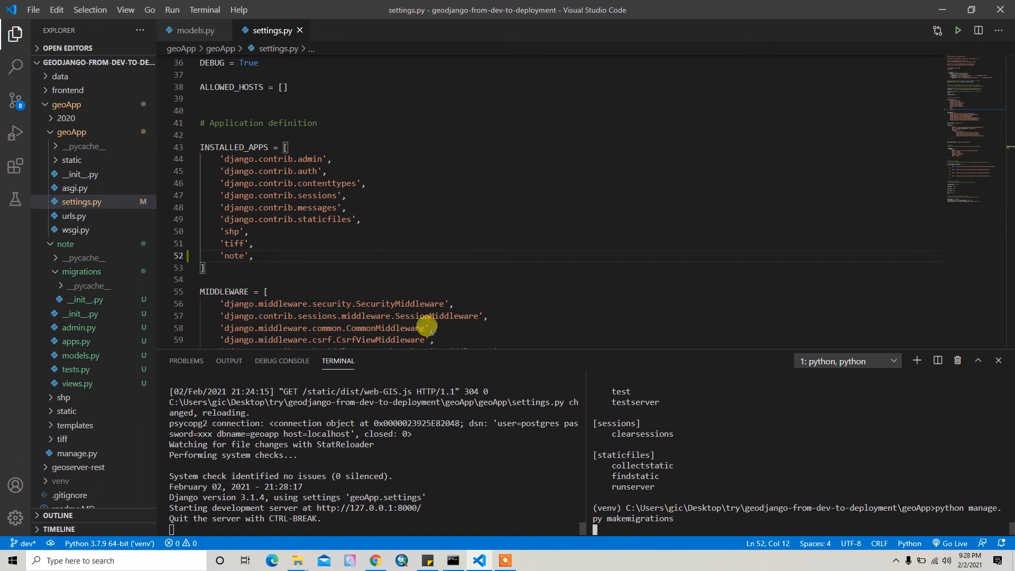
key(Enter)
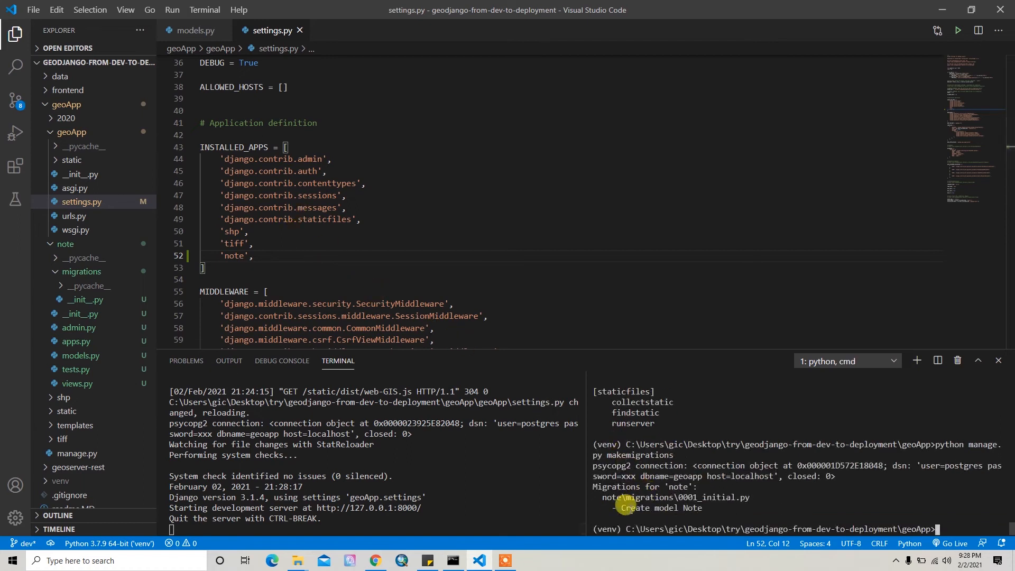
Review note/migrations/0001_initial.py, highlighting the id field of the Note CreateModel.
click(81, 271)
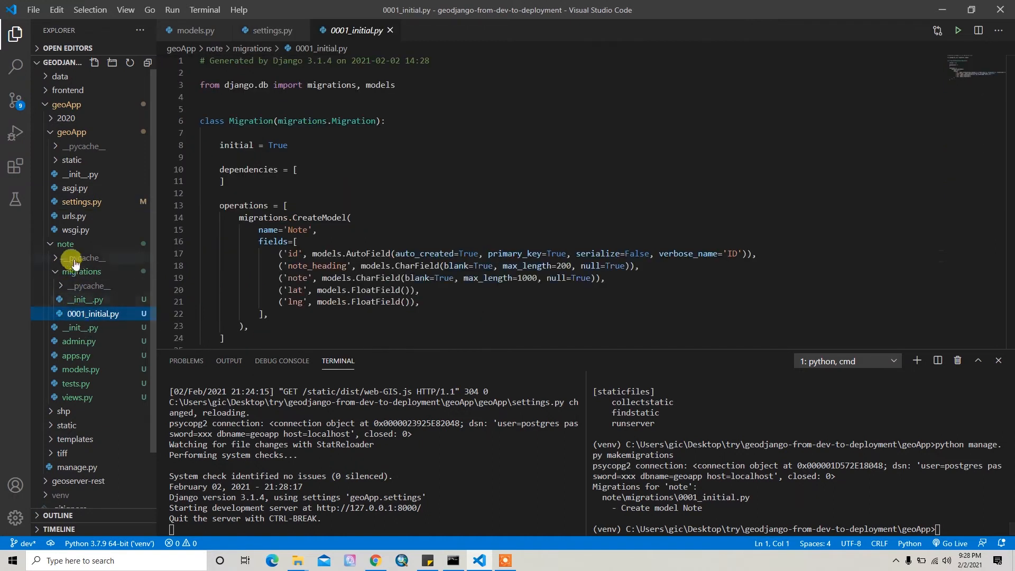
scroll(down, 3)
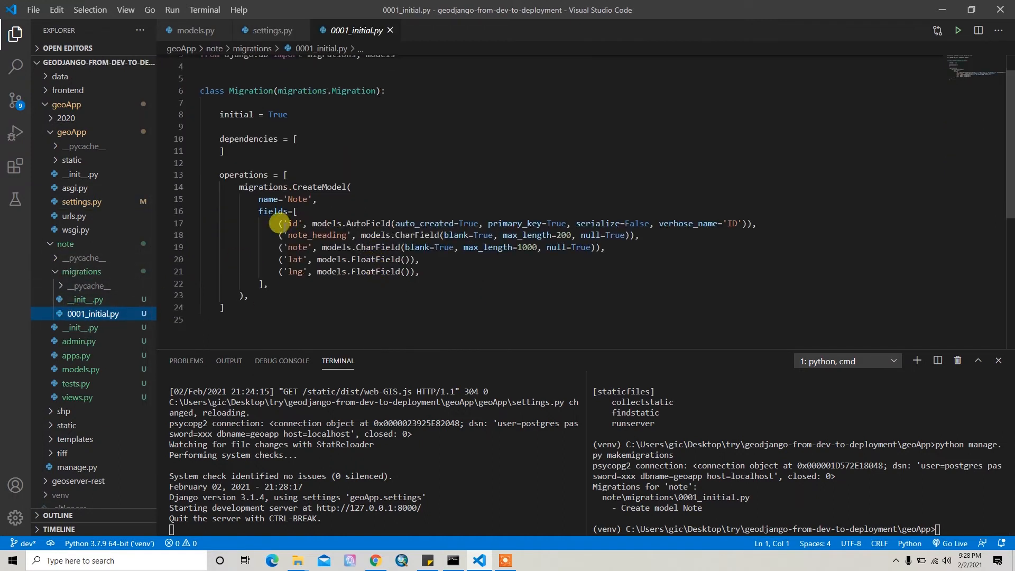
drag(278, 223, 738, 223)
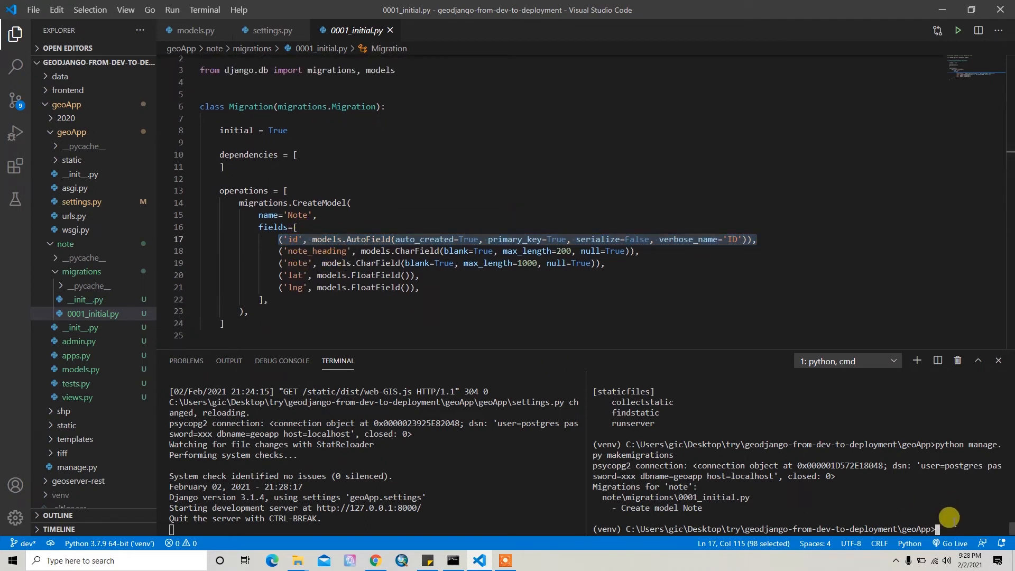
mouse_move(703, 372)
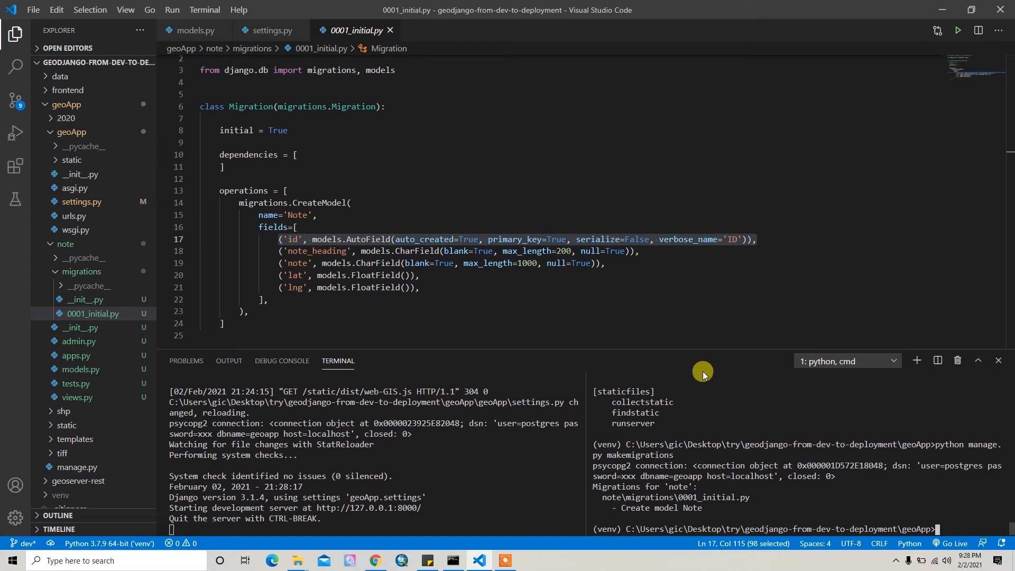
mouse_move(421, 288)
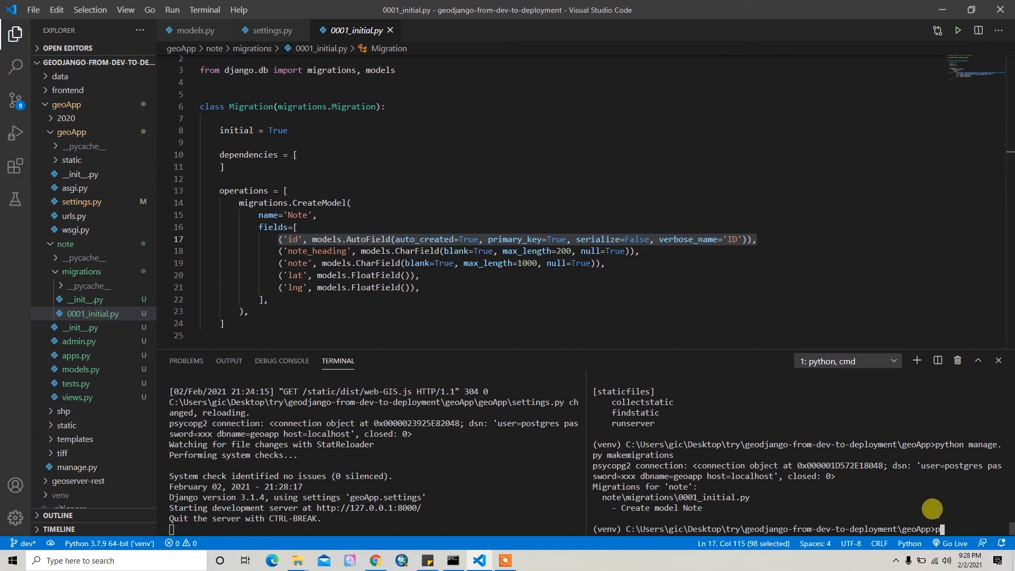
Run 'python manage.py migrate' so note.0001_initial is applied, then bring up Windows search.
text(python manage.py)
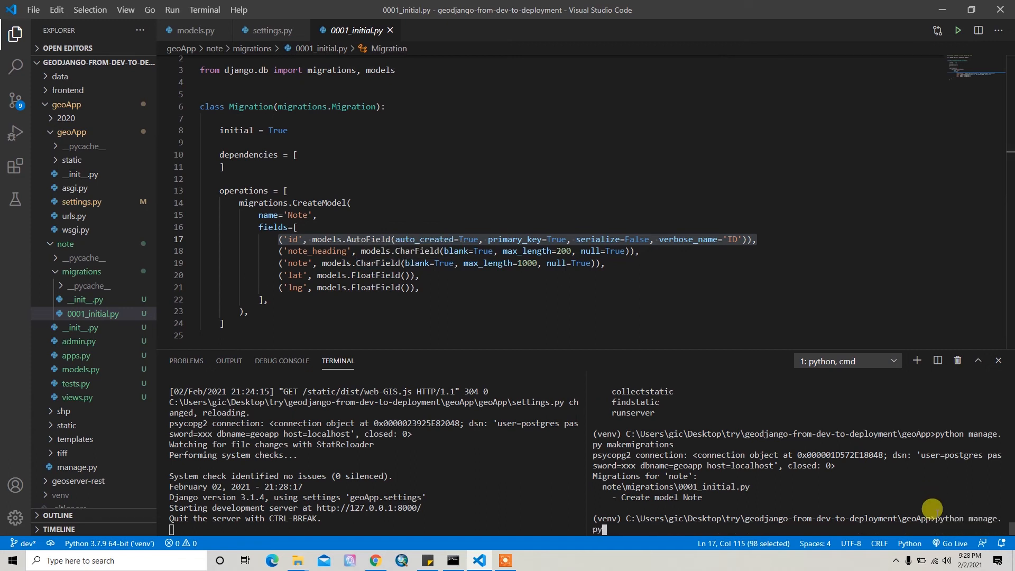
text(migra)
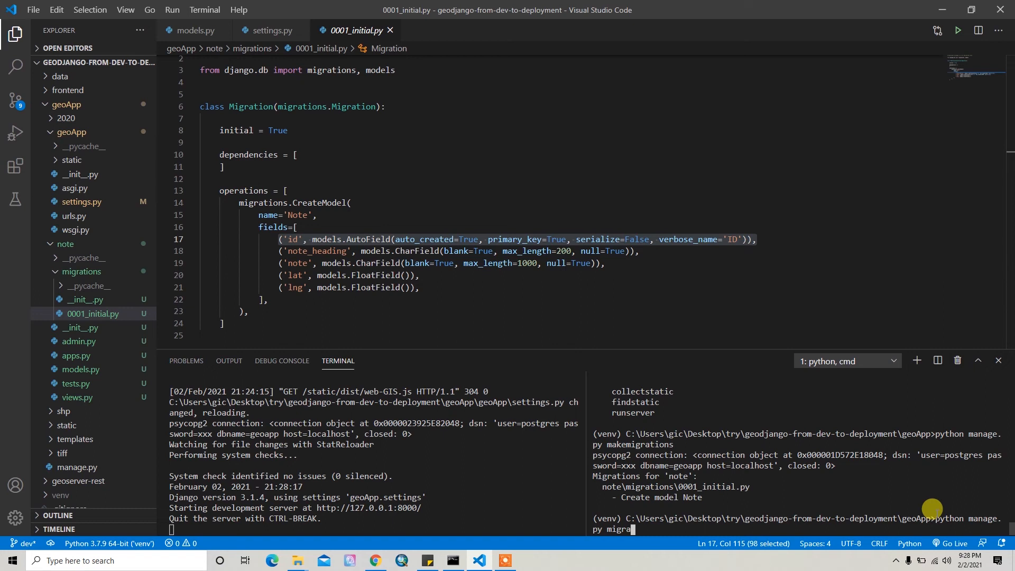
text(t)
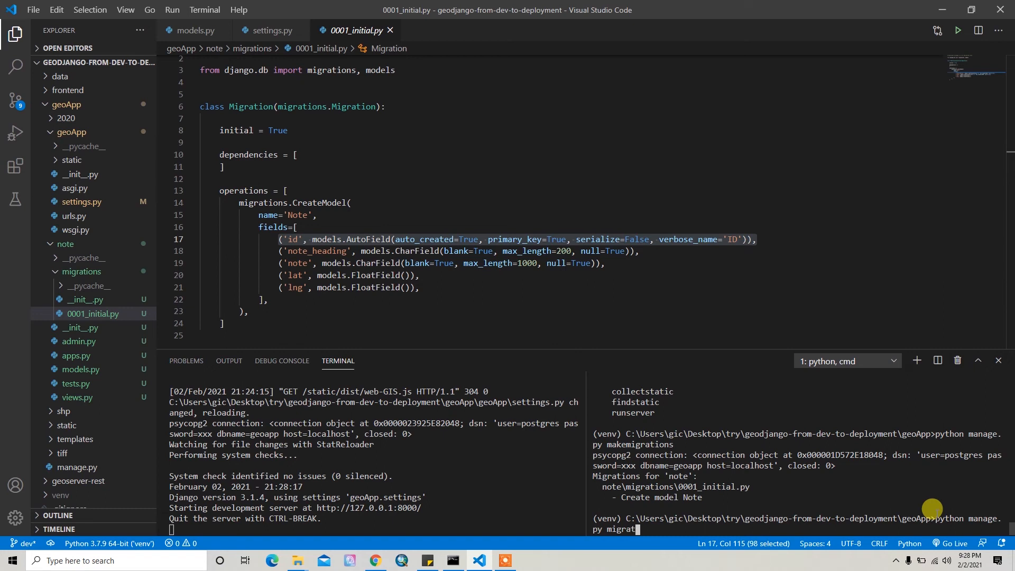
key(Enter)
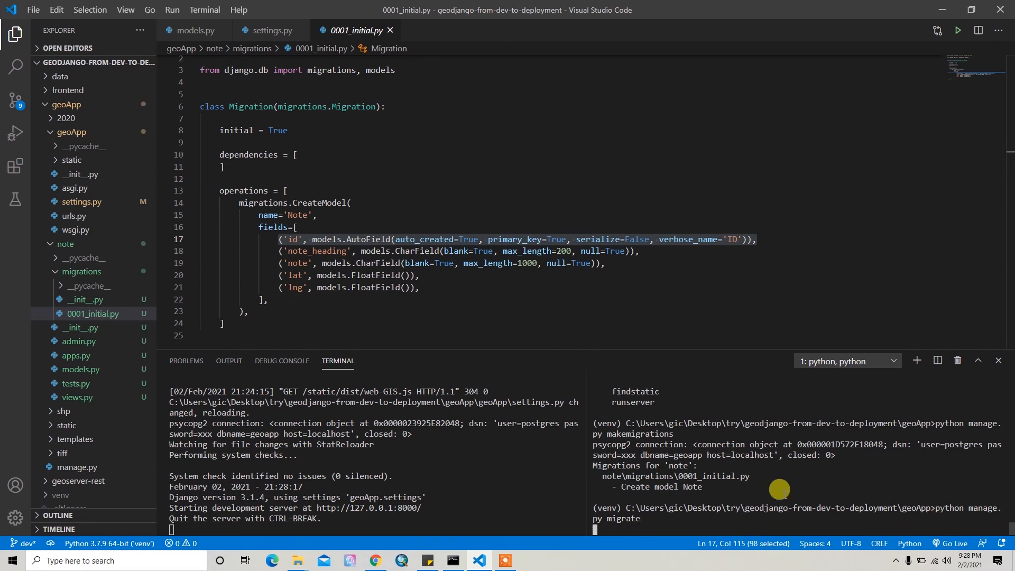
key(Enter)
text(pga)
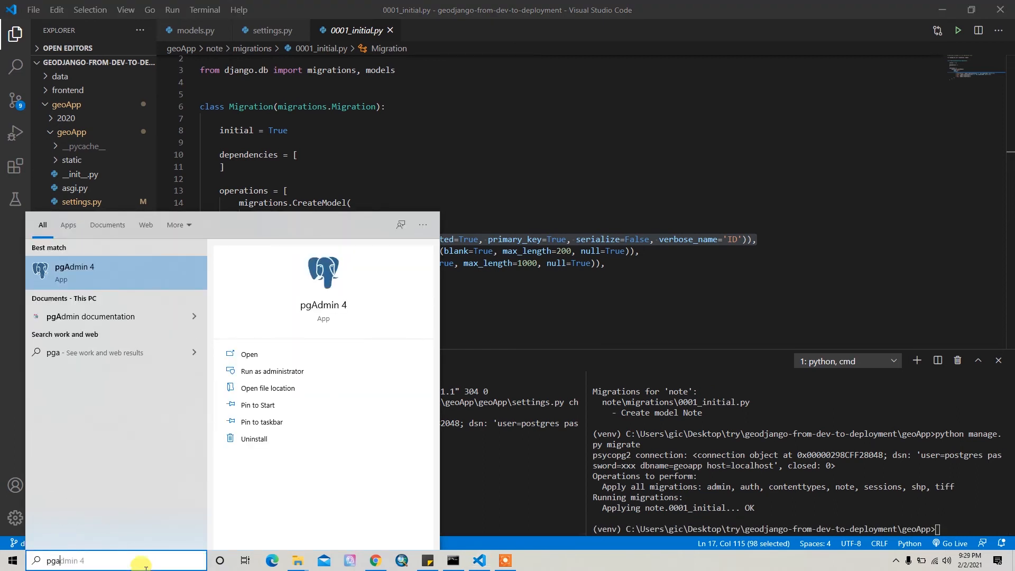
Launch pgAdmin 4 and expand Databases down to the geoapp database.
click(74, 273)
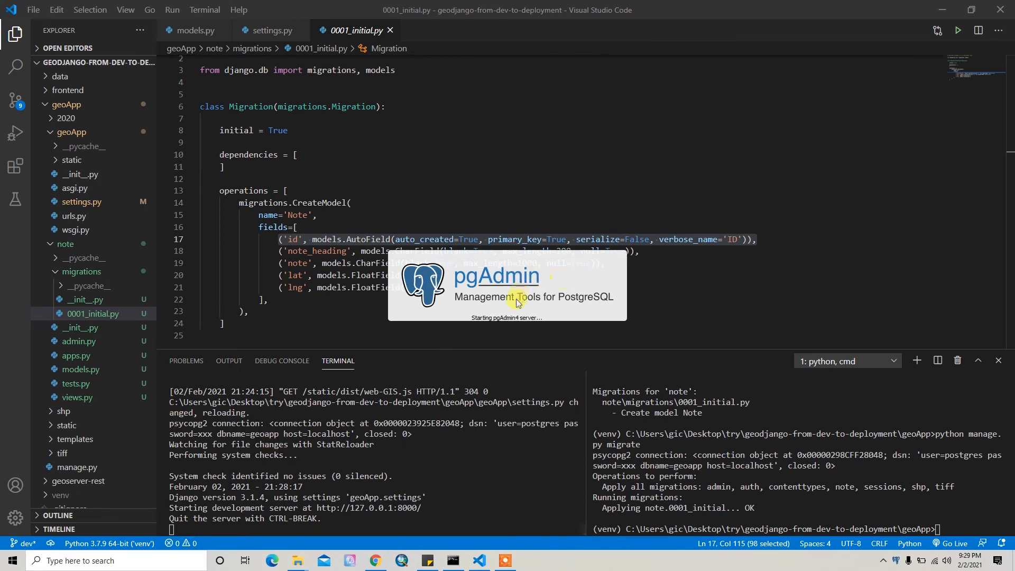
mouse_move(849, 488)
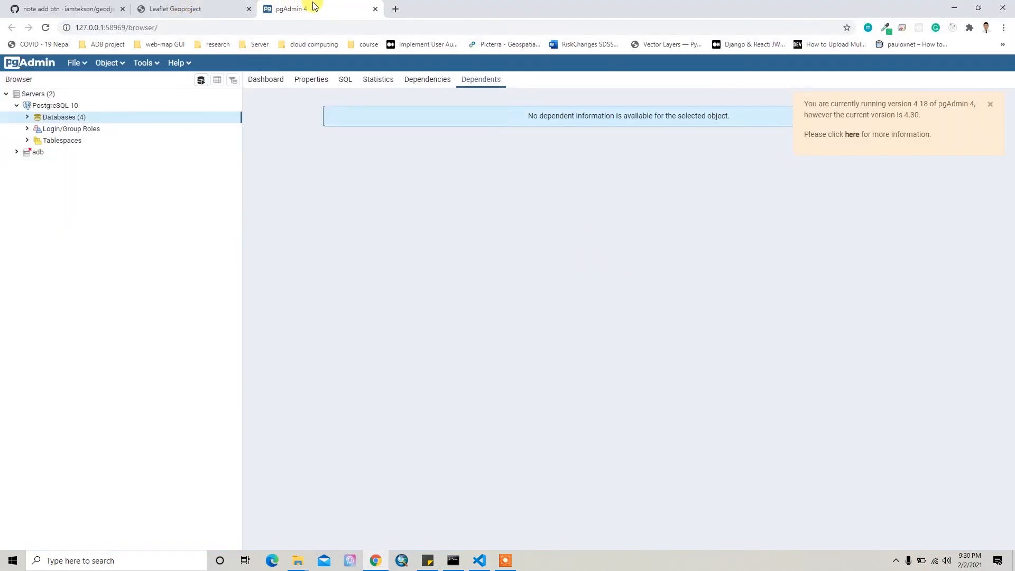
click(300, 9)
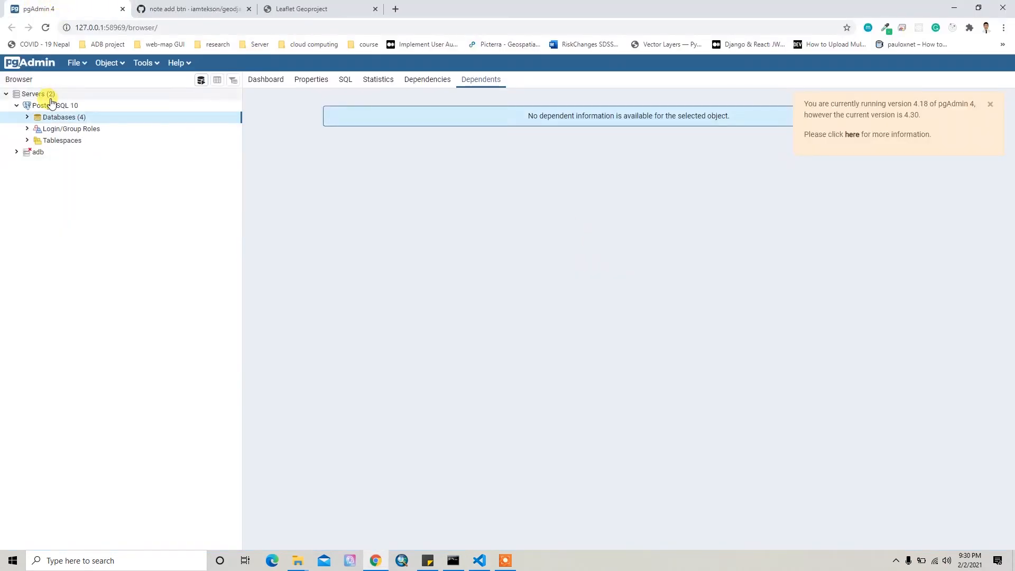
click(27, 116)
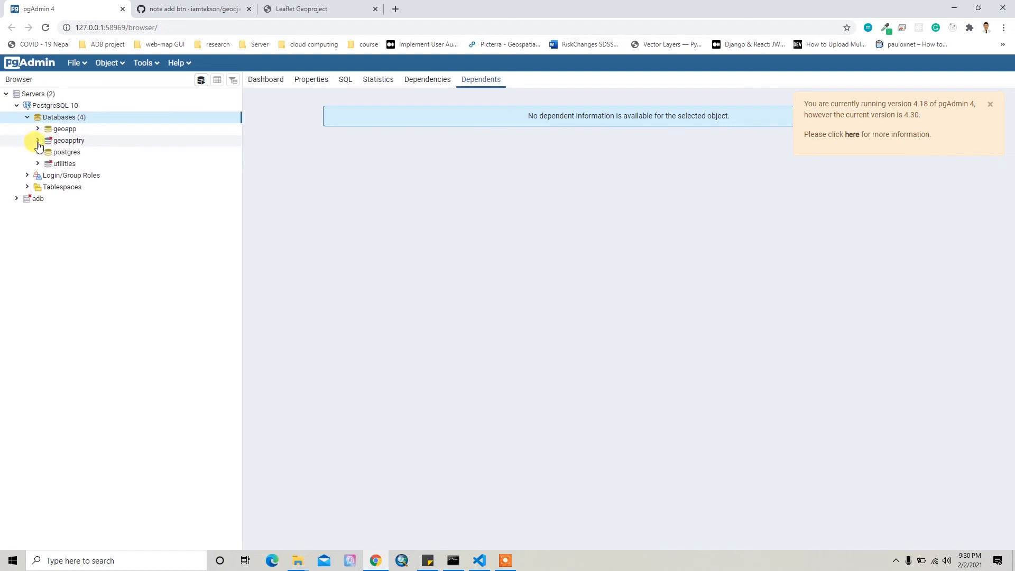
click(38, 128)
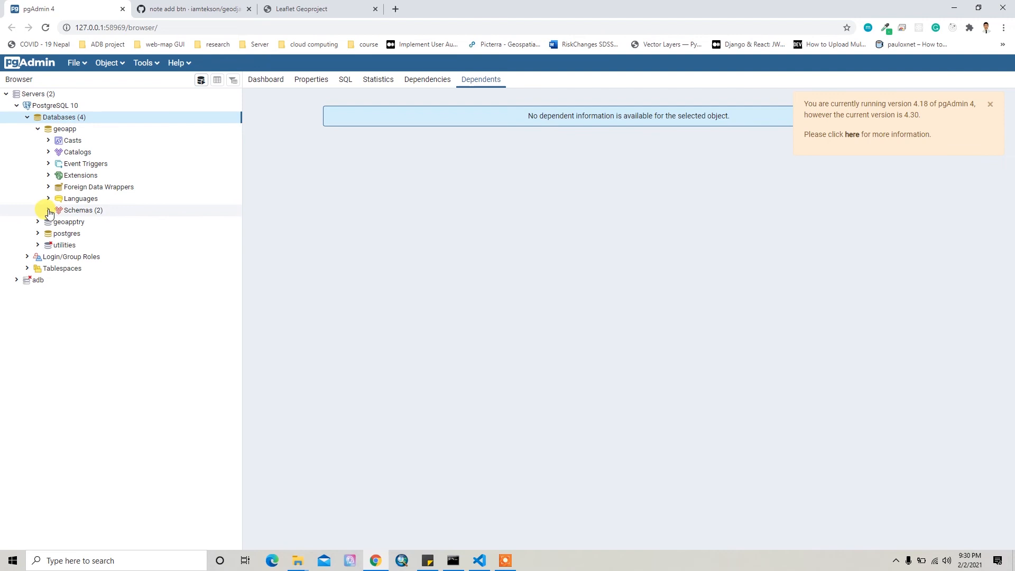
Expand the public schema's Tables and select the new note_note table.
click(49, 209)
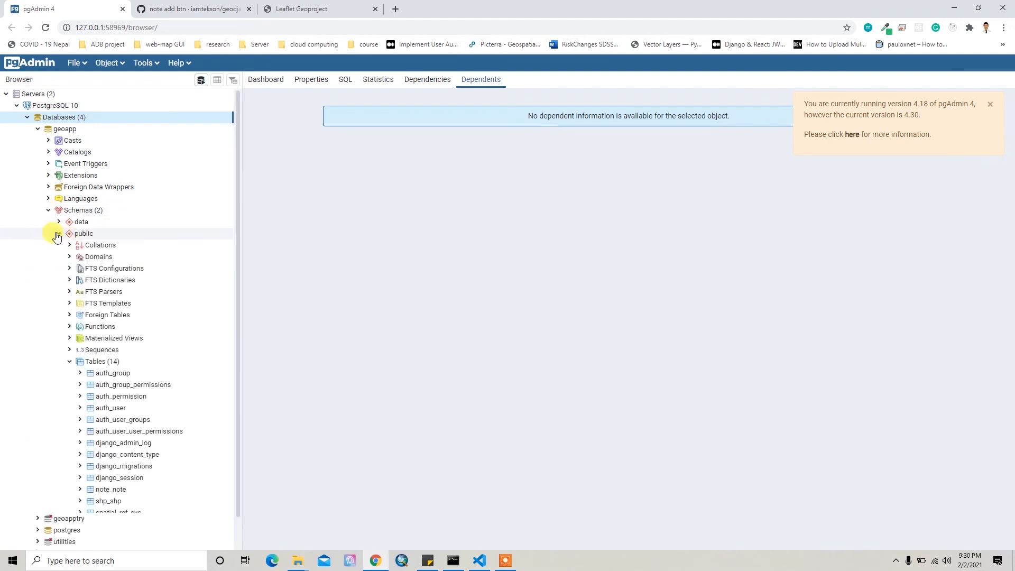
scroll(down, 3)
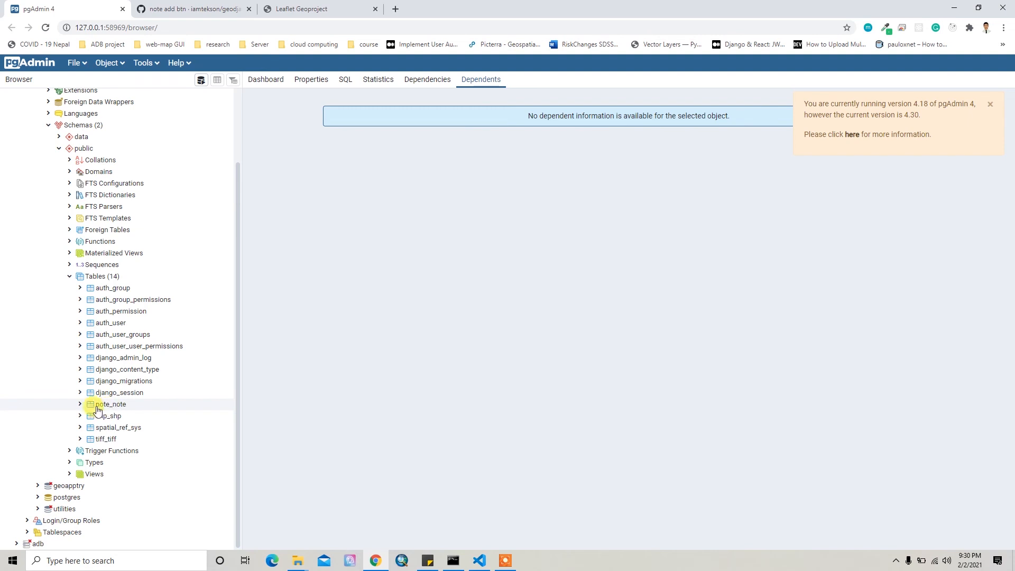
click(110, 403)
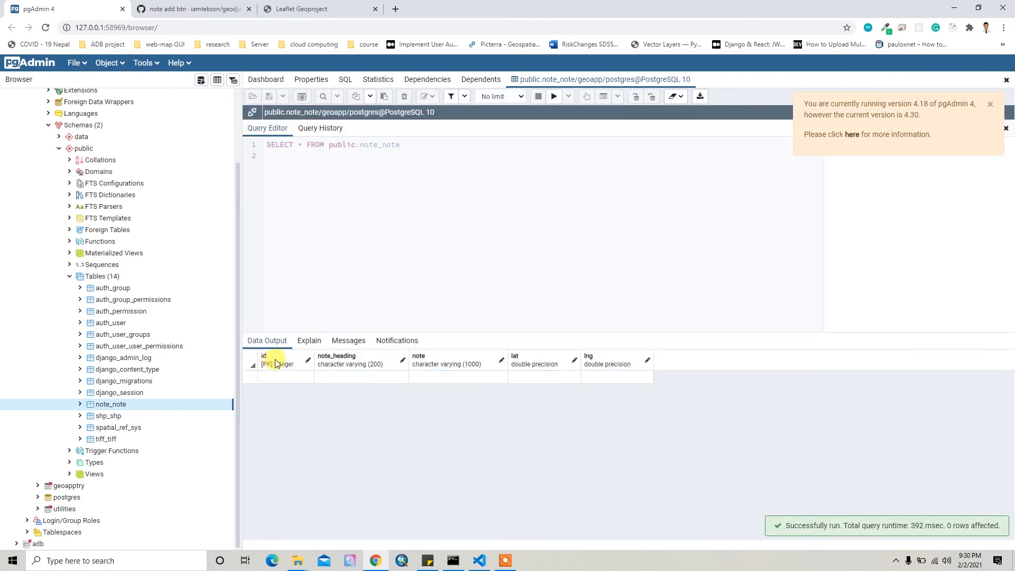
mouse_move(325, 379)
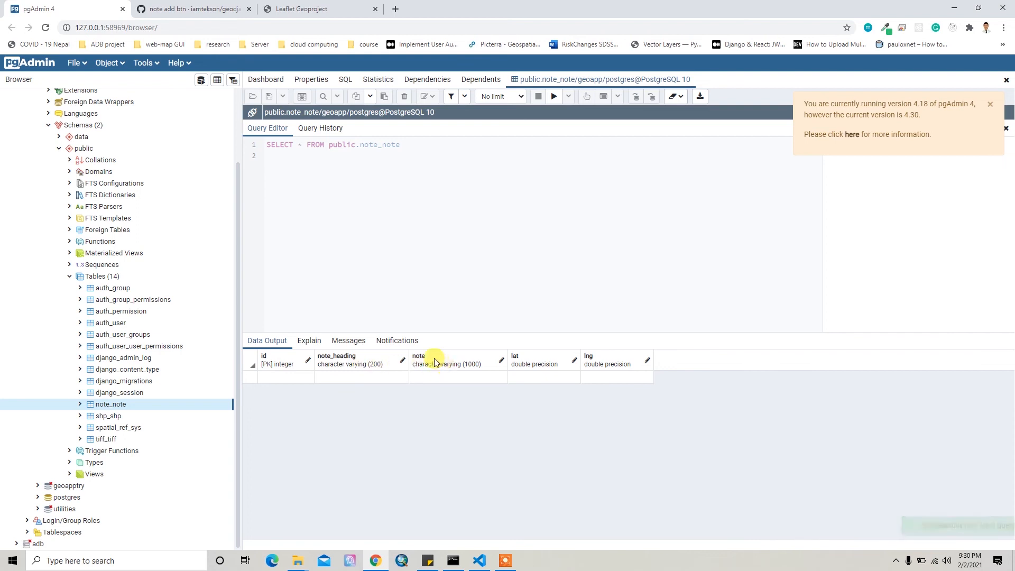
mouse_move(606, 355)
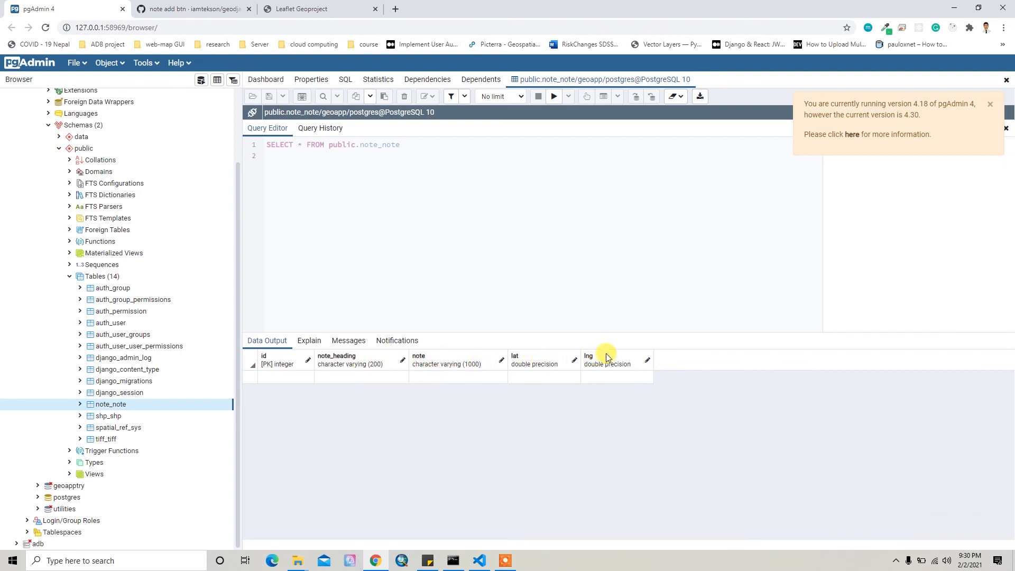
Open the Scratch Pad beside the note_note query and its empty Data Output.
click(990, 103)
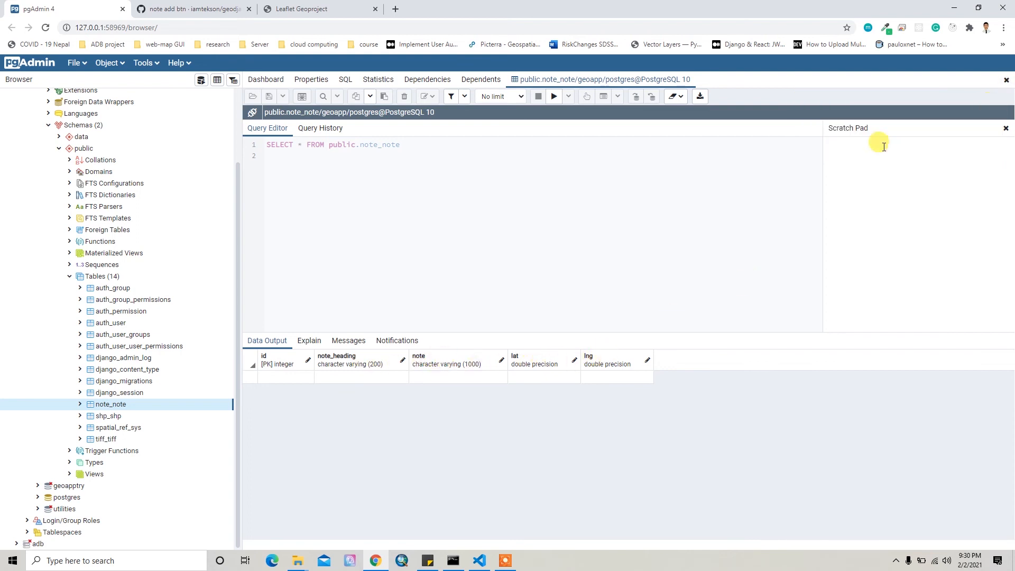
mouse_move(543, 306)
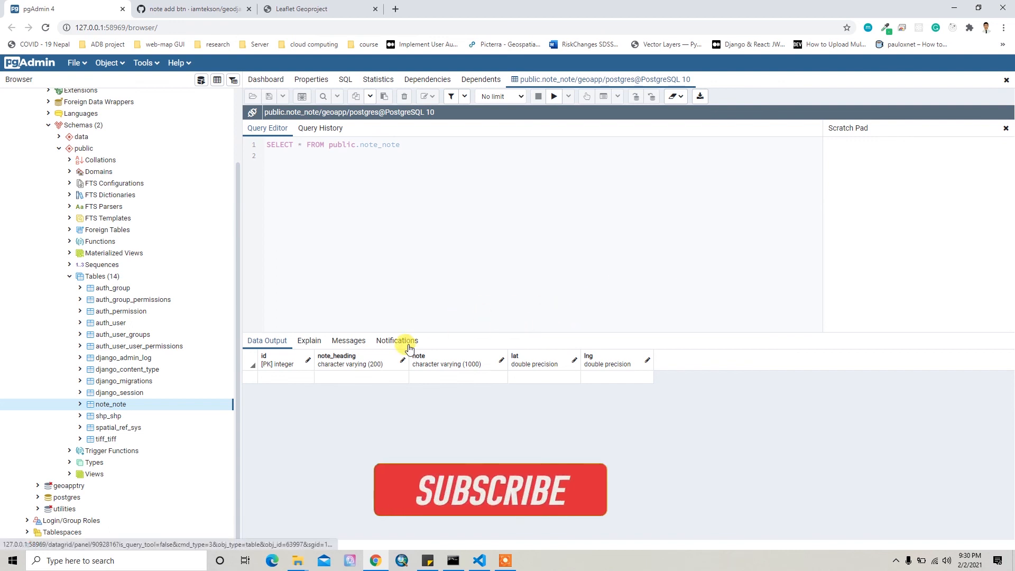
click(490, 490)
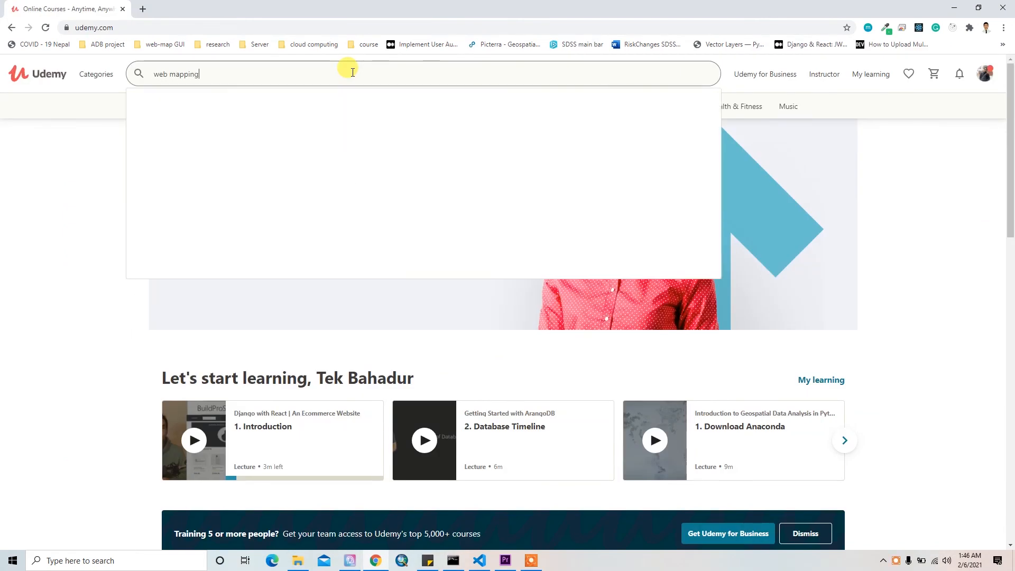
Search 'web mapping', add the GeoDjango Dev to Deploy 2021 course to the cart and view the cart.
key(Enter)
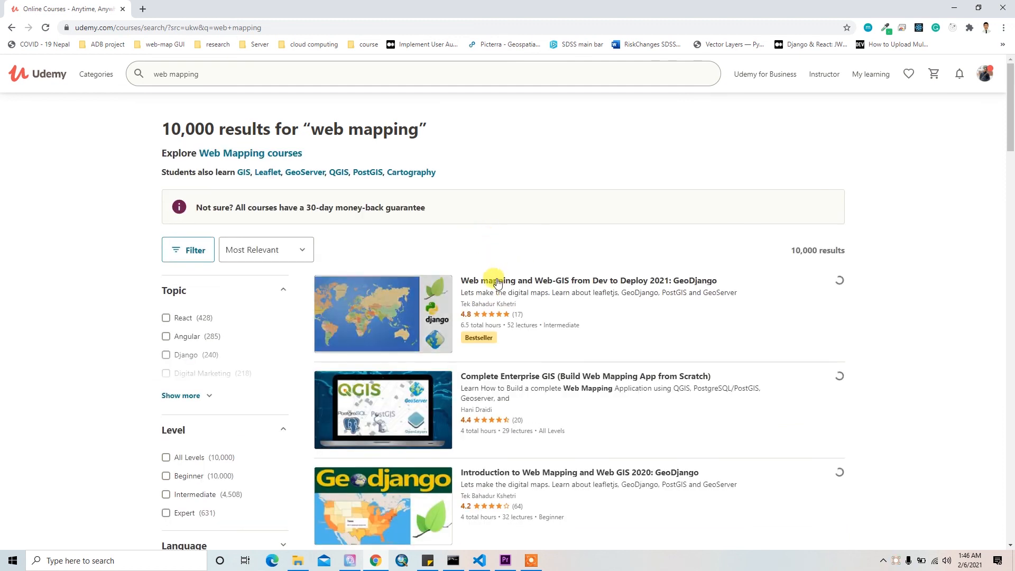
click(497, 281)
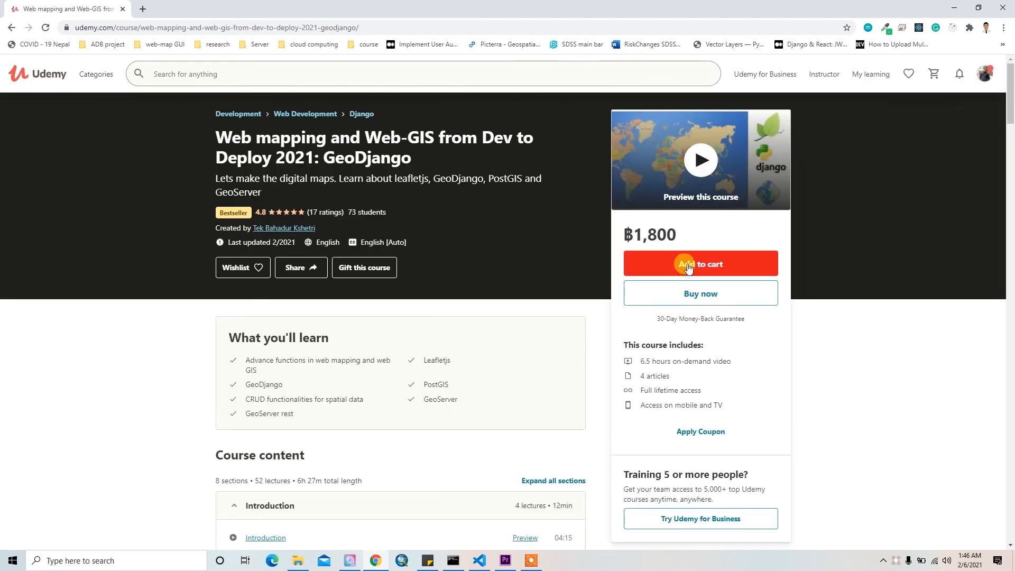
click(700, 263)
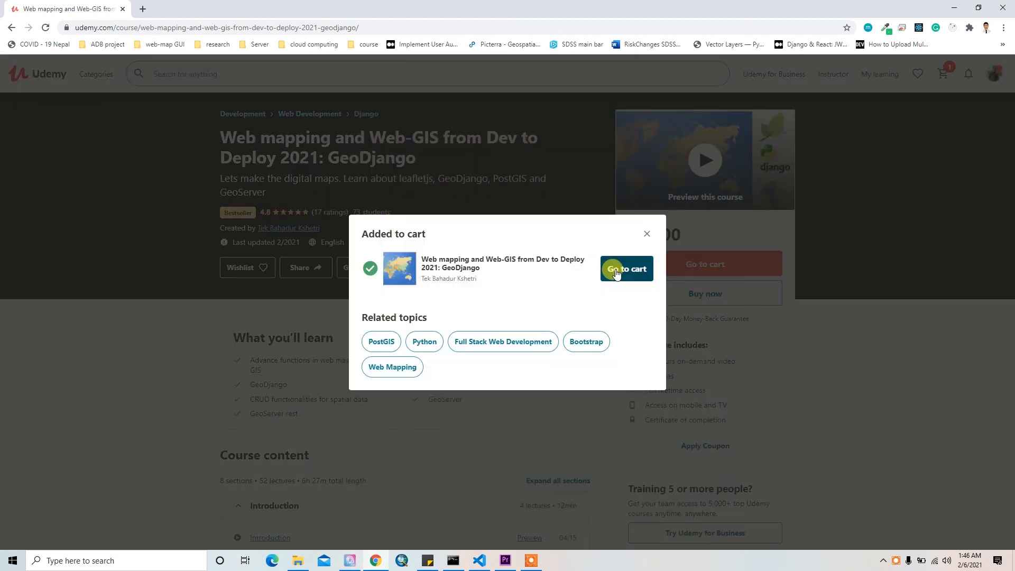
click(625, 268)
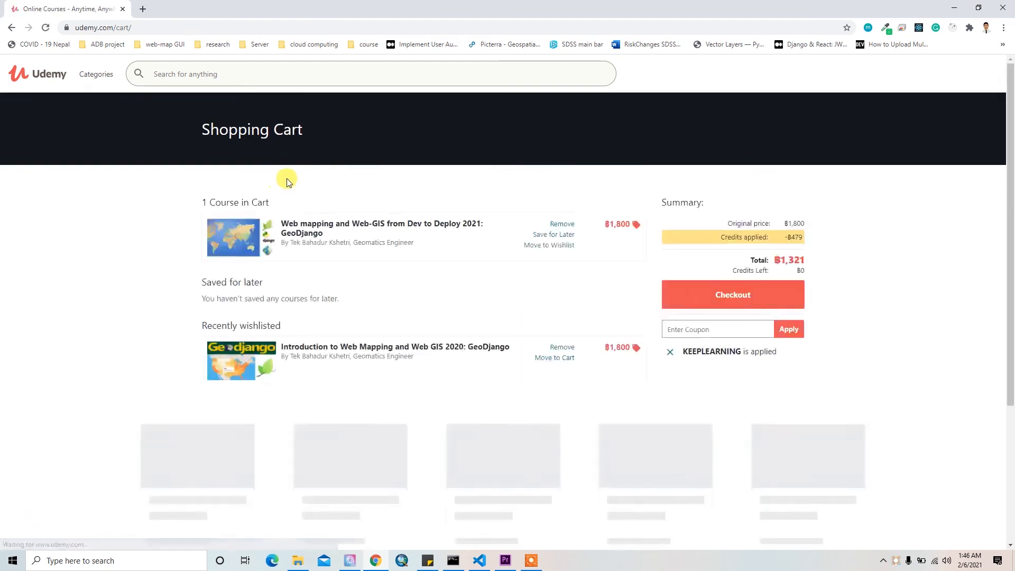